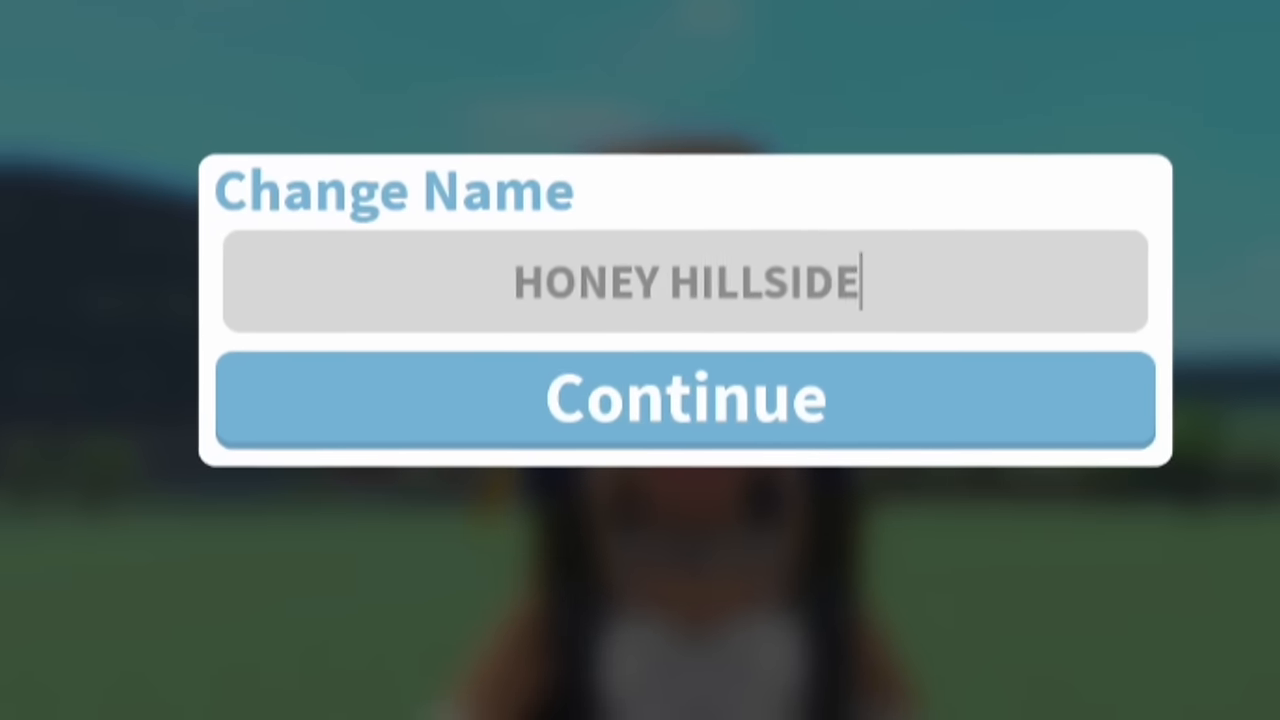
Confirm HONEY HILLSIDE as the plot's new house name.
click(684, 398)
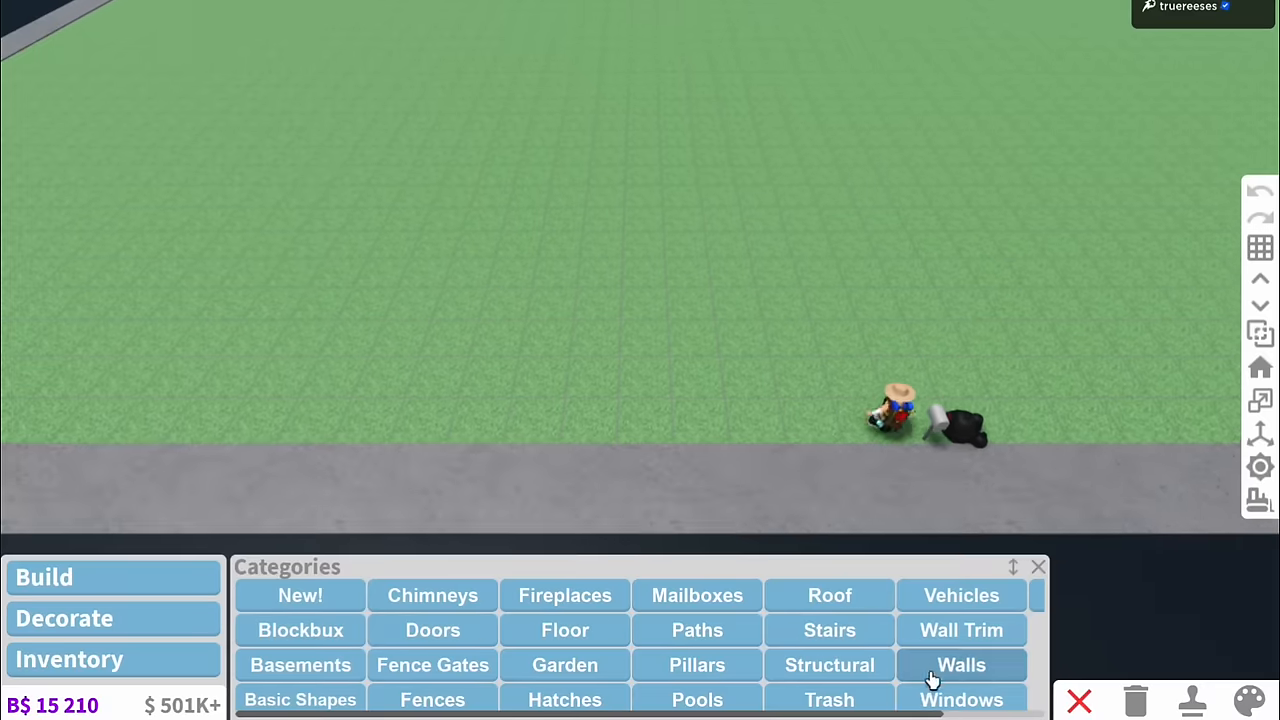
Place the stone foundation block with grass-topped stone terraces around it.
click(960, 664)
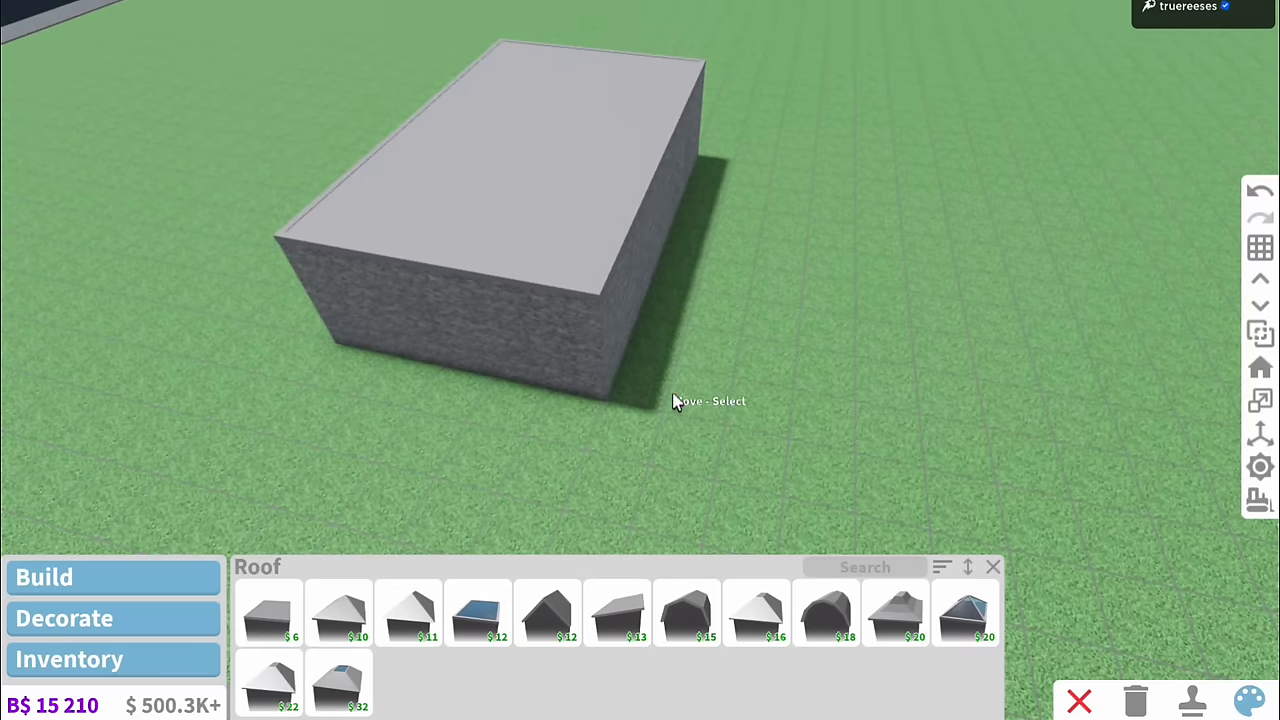
mouse_move(547, 613)
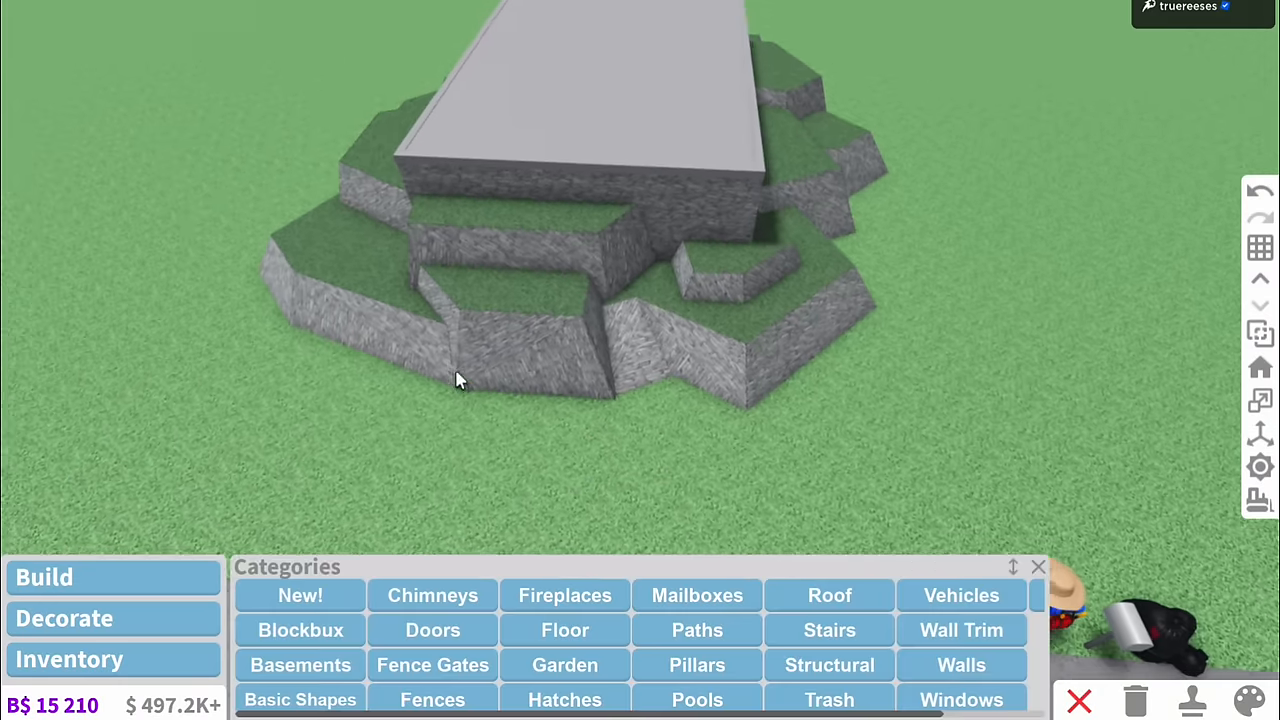
Place wooden staircases from the sidewalk up to the foundation, then browse basement pieces.
click(829, 630)
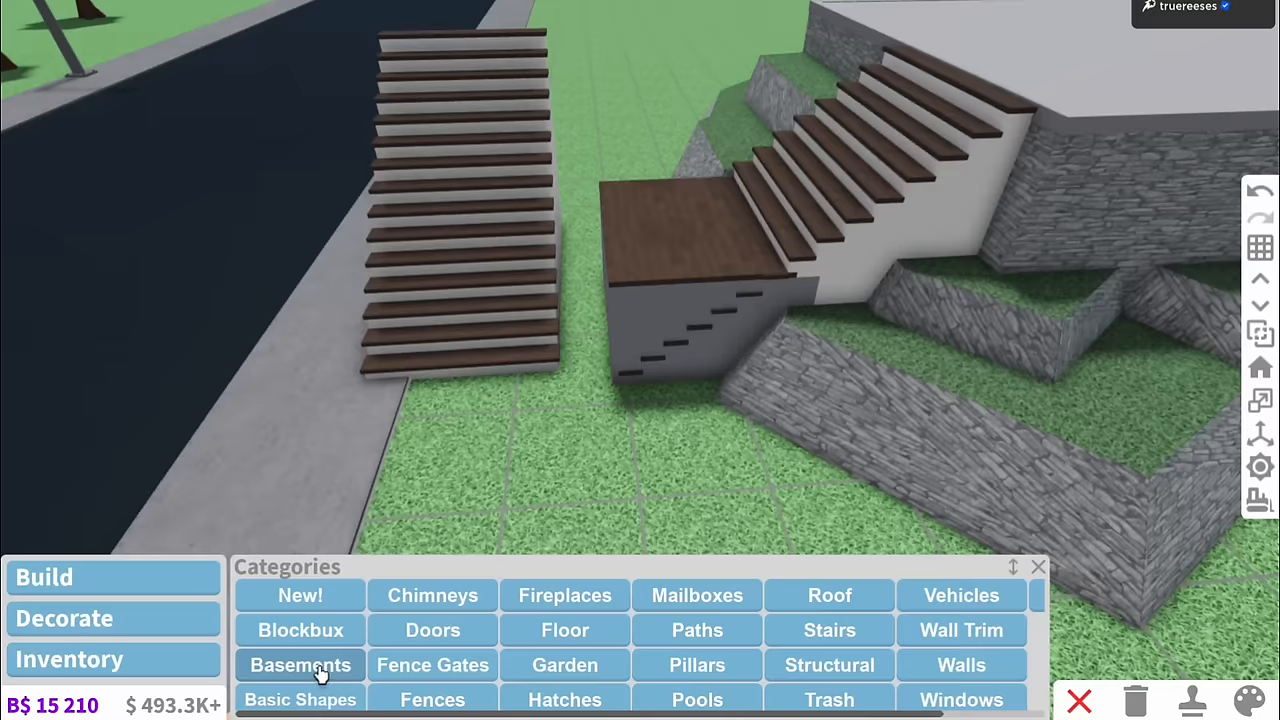
click(300, 664)
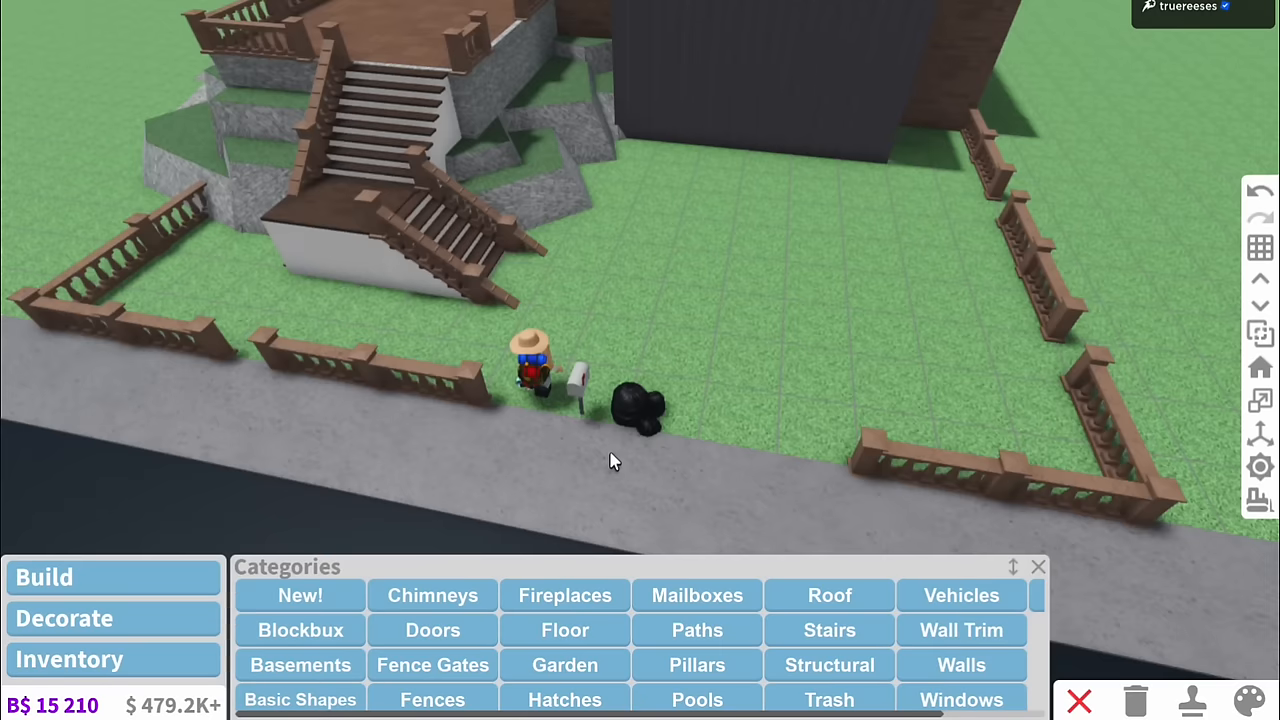
Draw room partition walls and place a panel above the dark room.
click(564, 630)
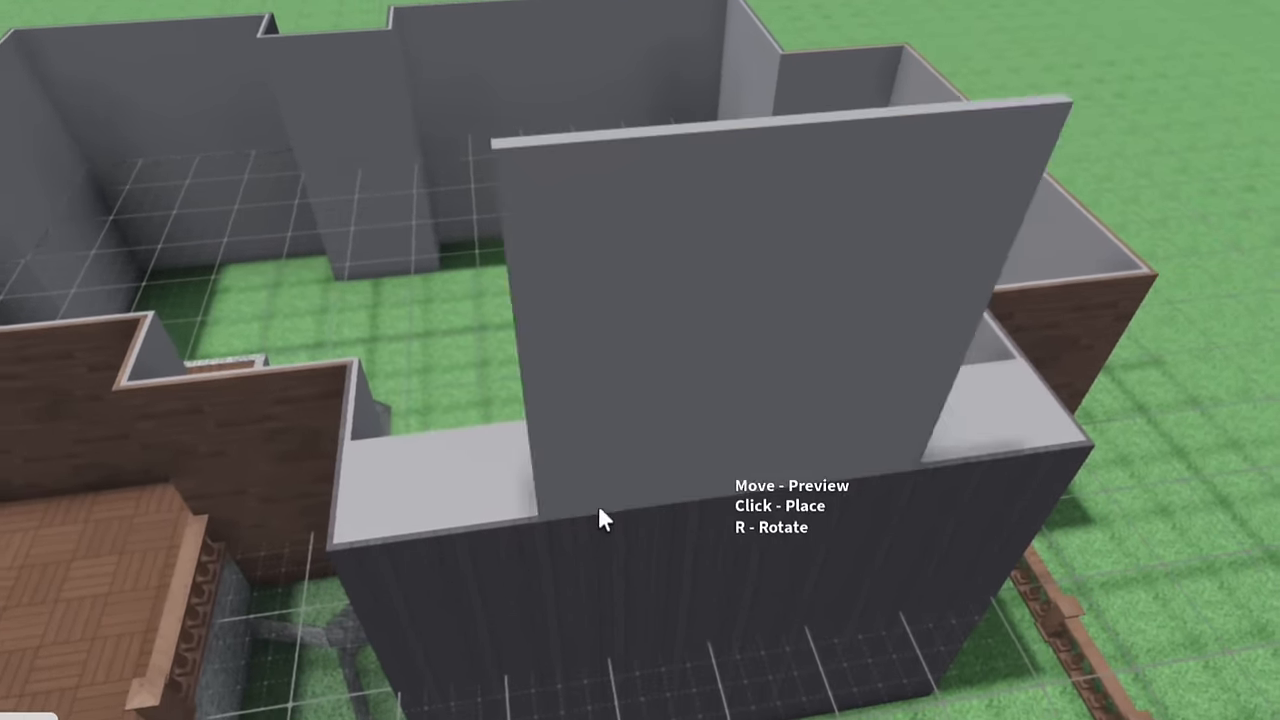
click(600, 518)
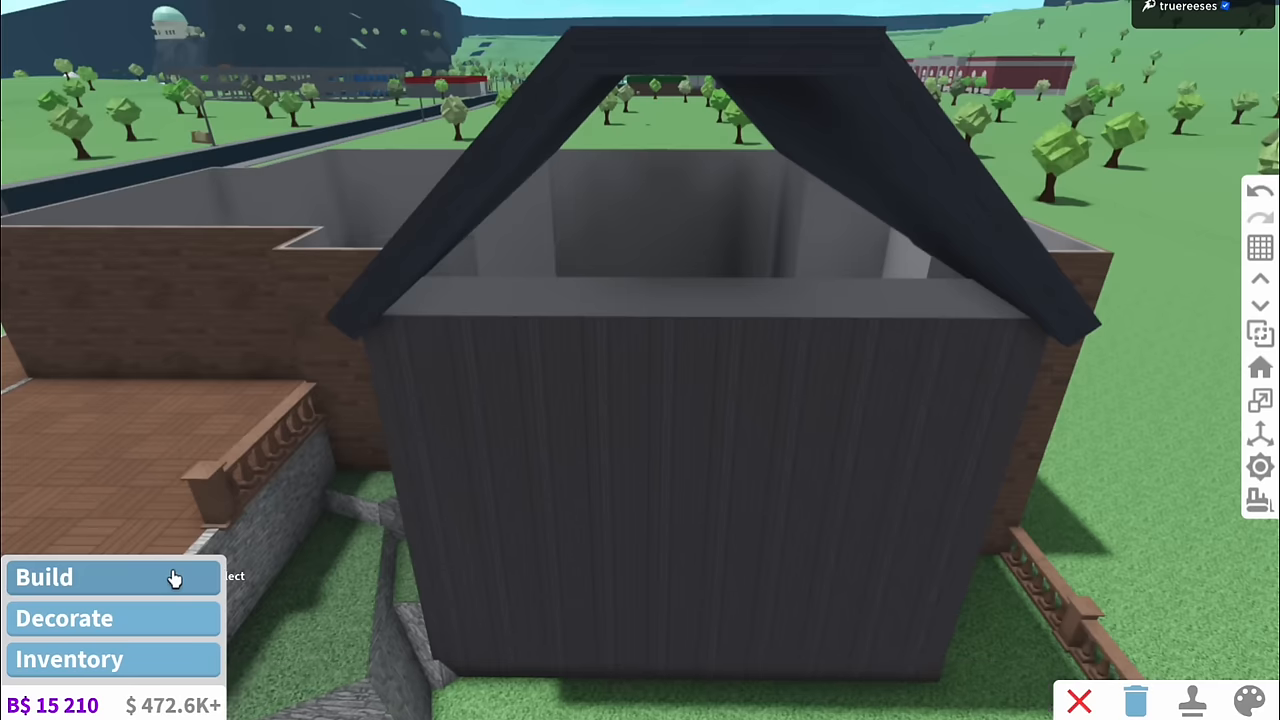
Fit a triangular basic shape into the gable and paint it teal glass.
click(44, 577)
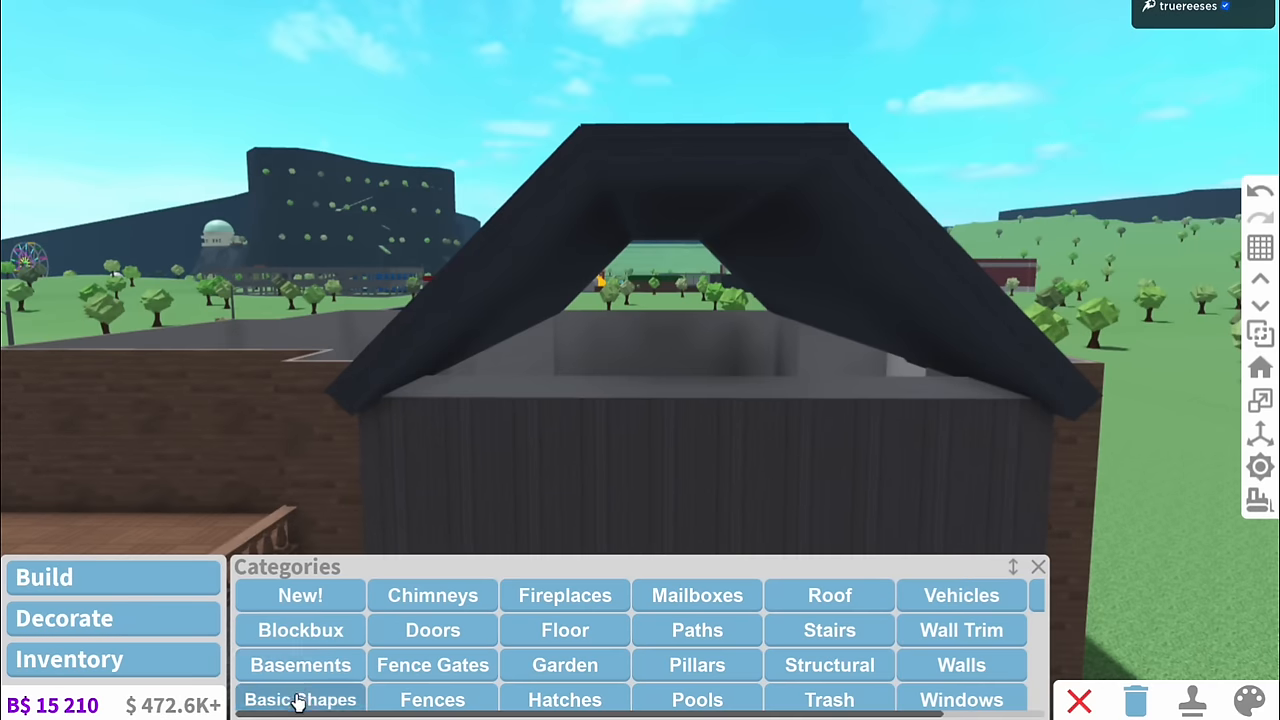
click(300, 699)
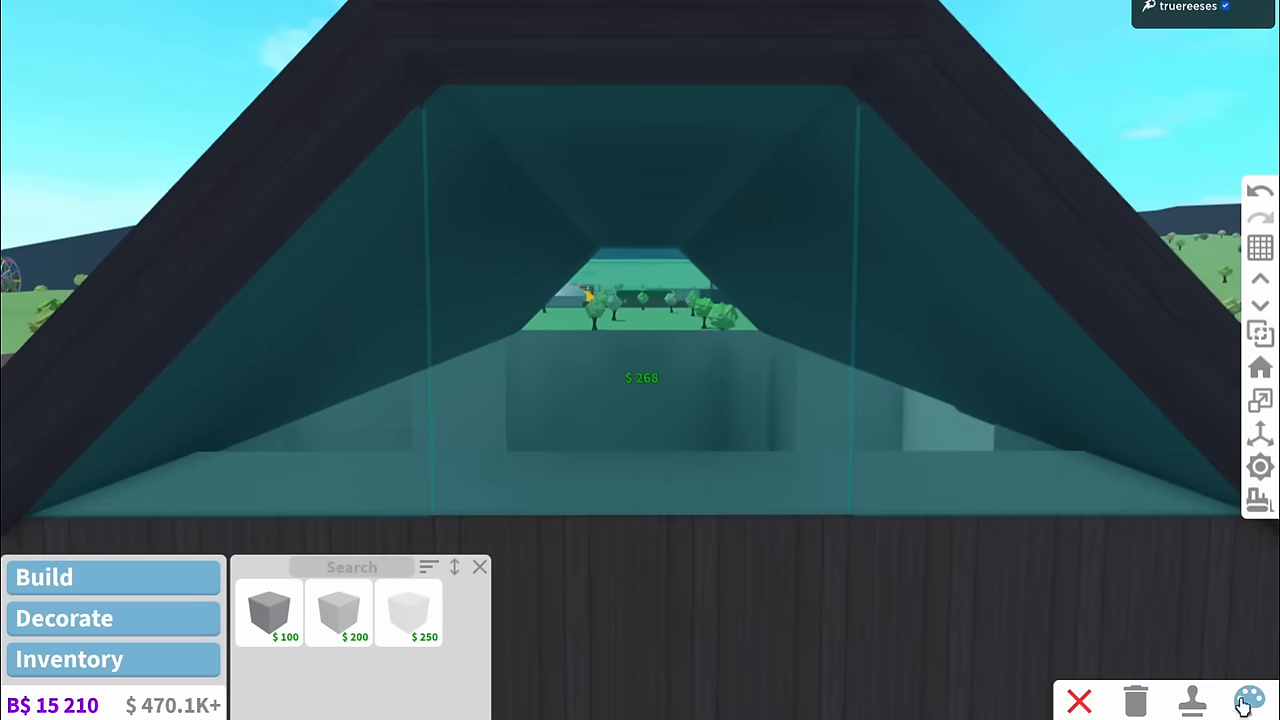
click(268, 610)
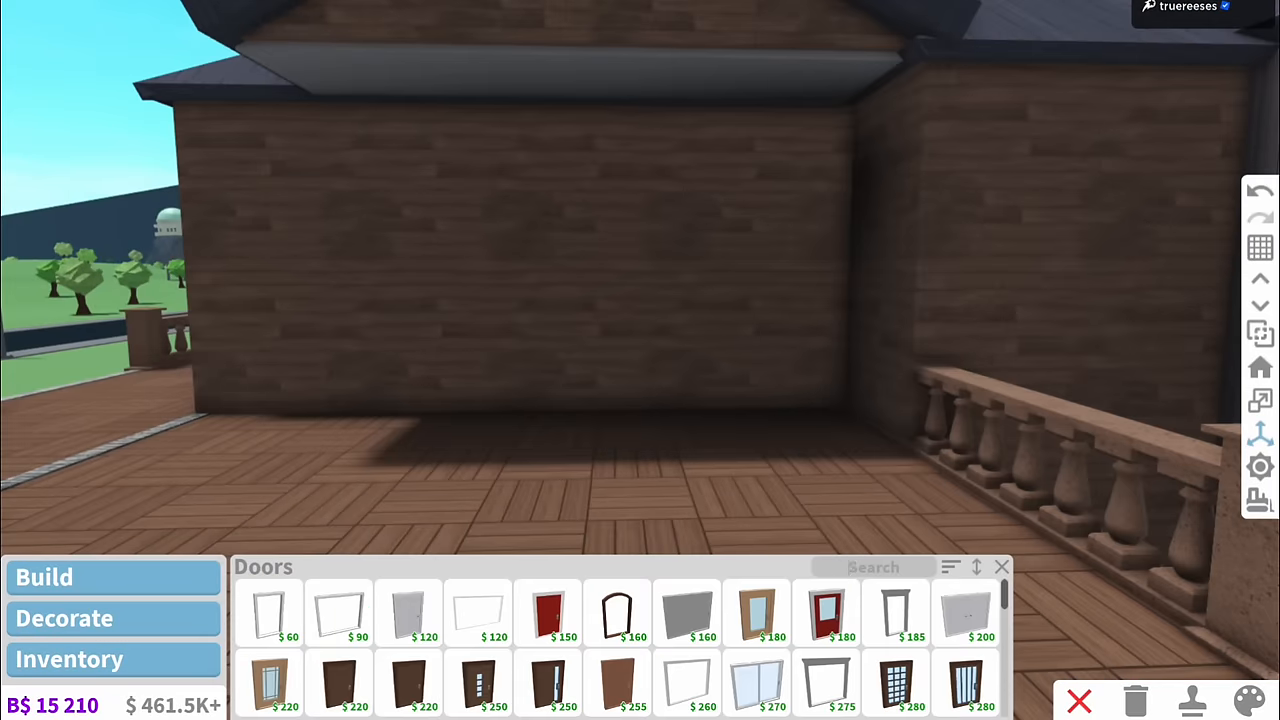
Place a door and a tall modern window on the dark wall.
click(826, 612)
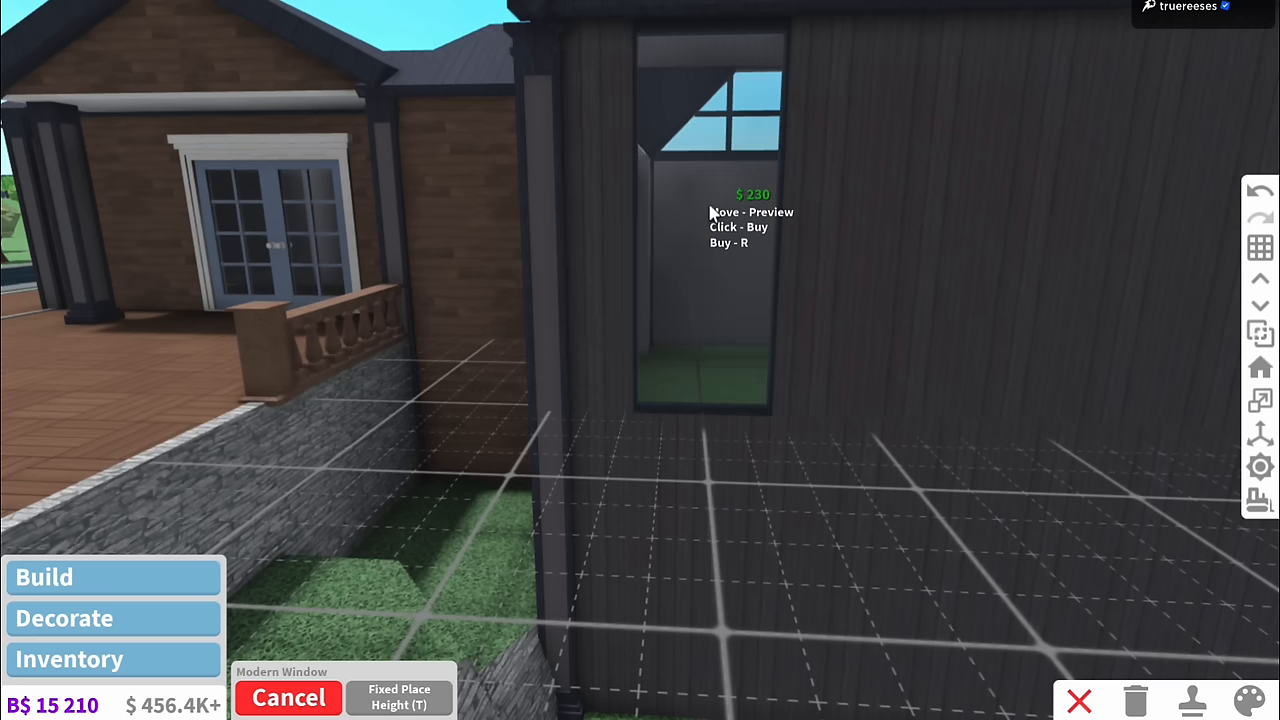
click(710, 230)
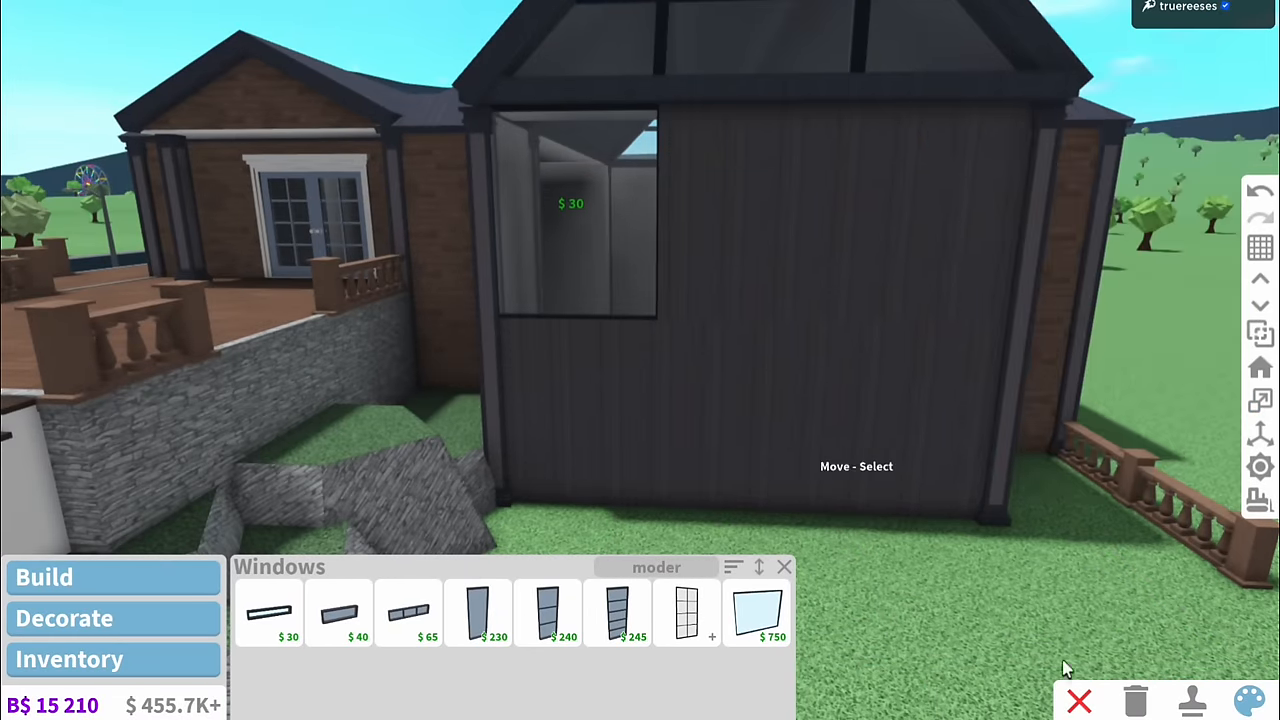
click(757, 614)
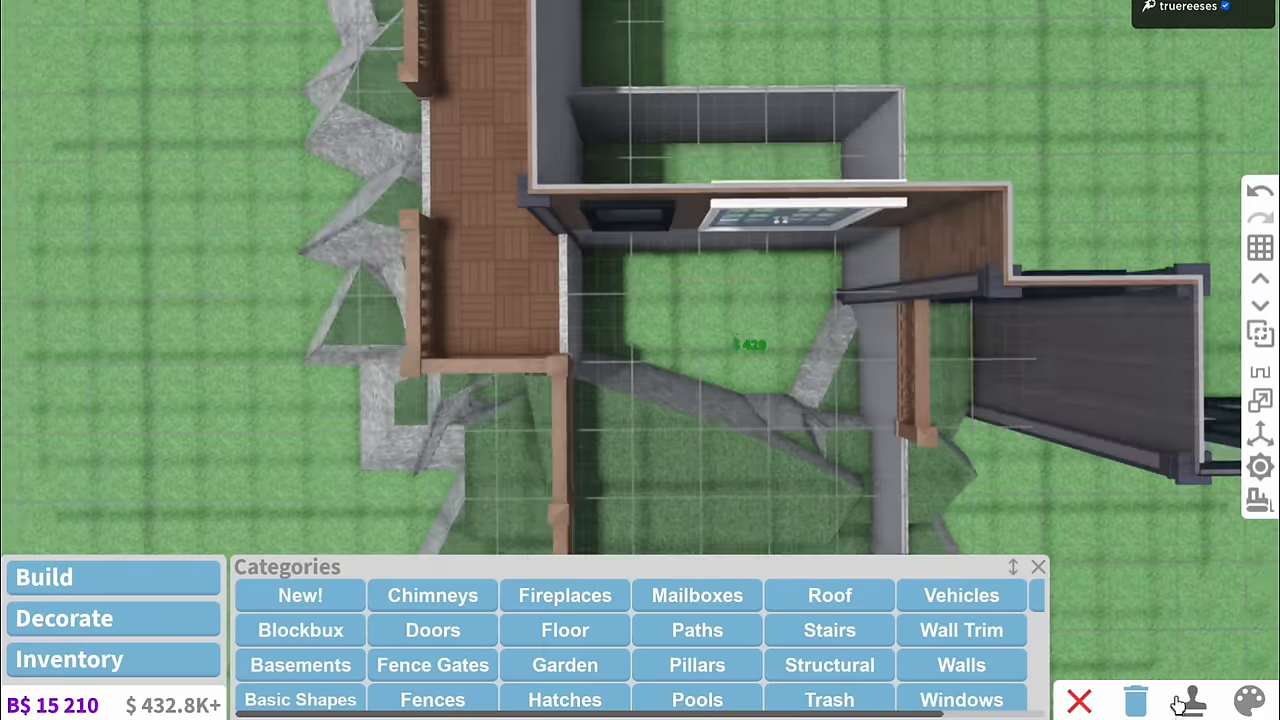
Place tall glass window panels along the tiled room's wall.
click(1038, 566)
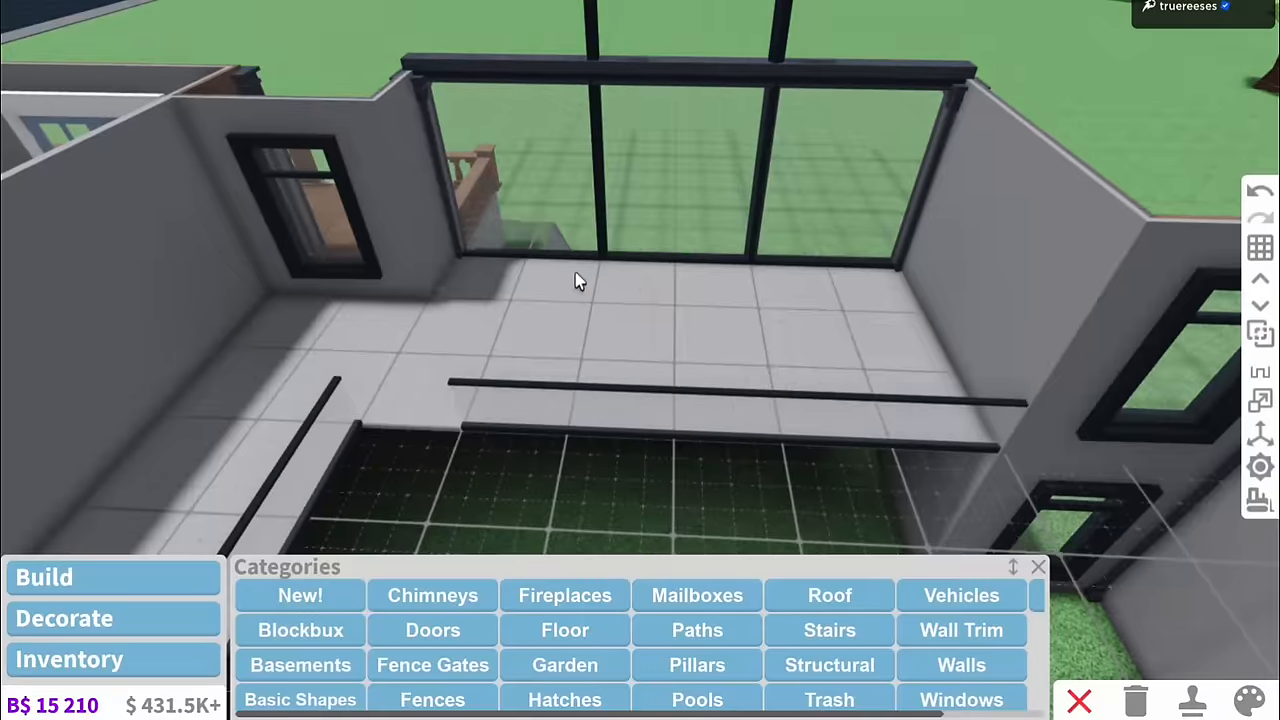
click(829, 630)
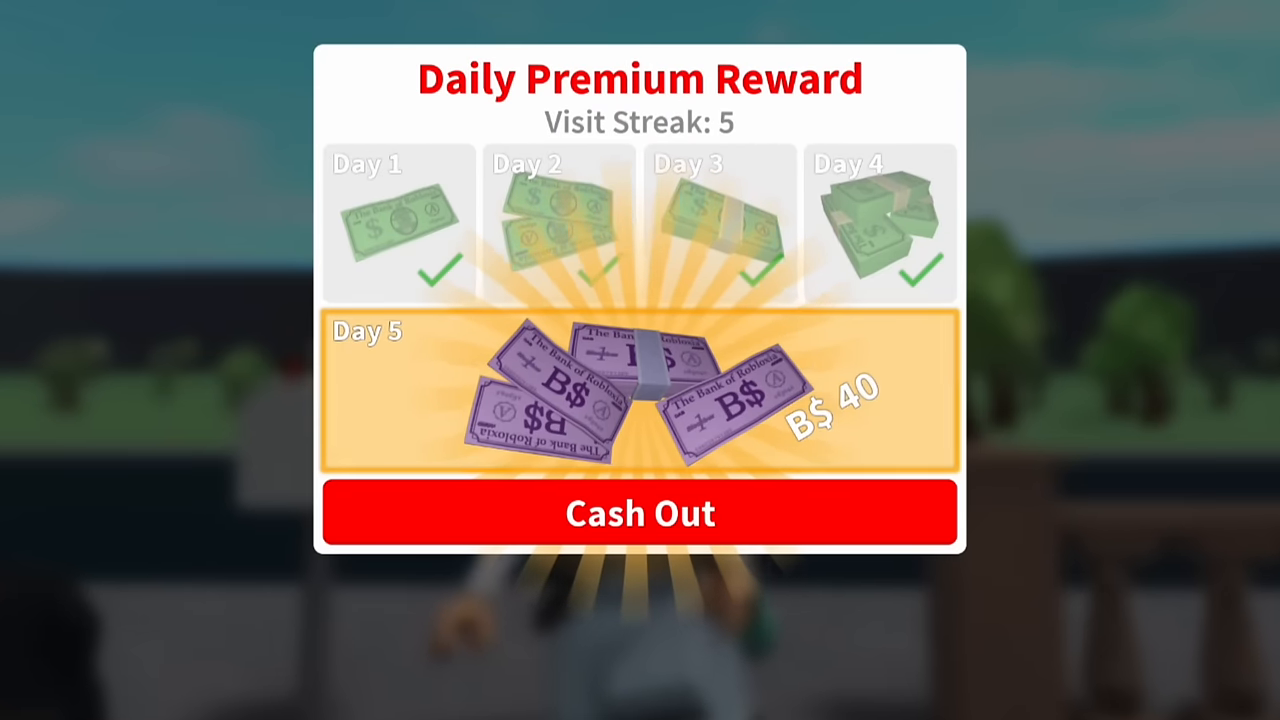
Collect the premium reward, then place Rustic Drawer Counters and another counter variant.
click(639, 513)
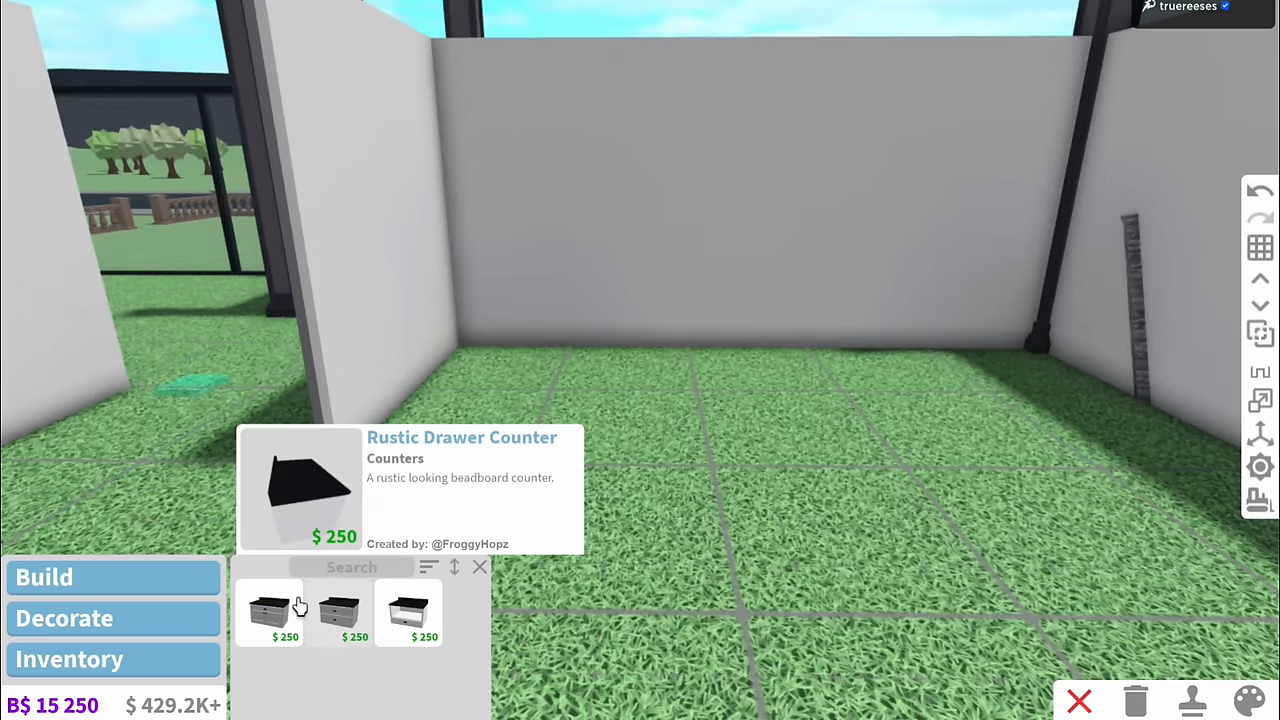
click(268, 610)
text(rus)
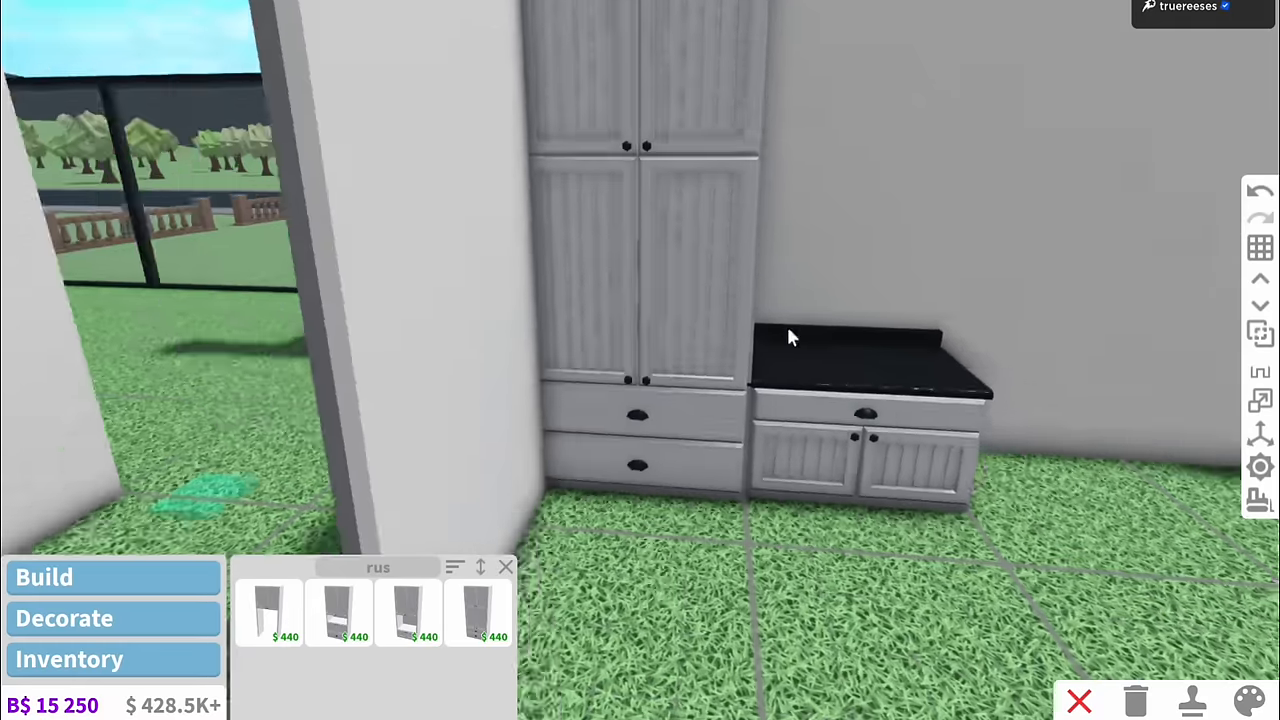
drag(790, 337, 640, 250)
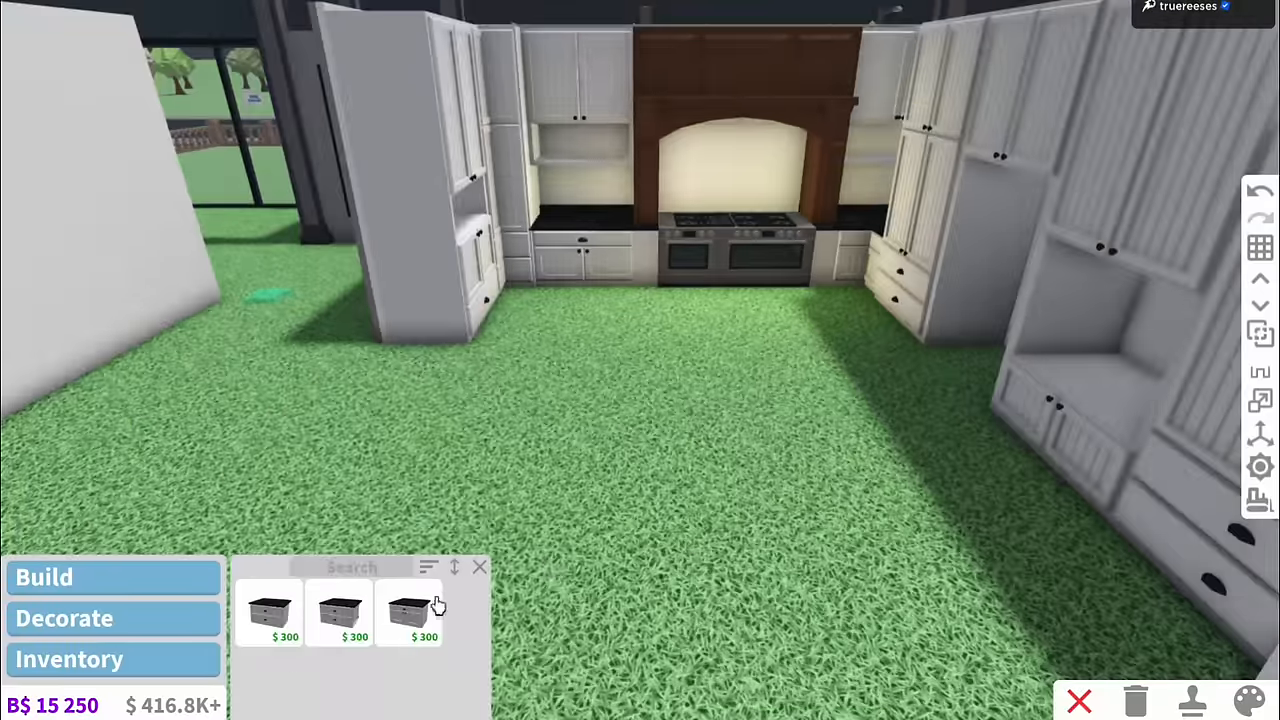
click(408, 610)
text(dini)
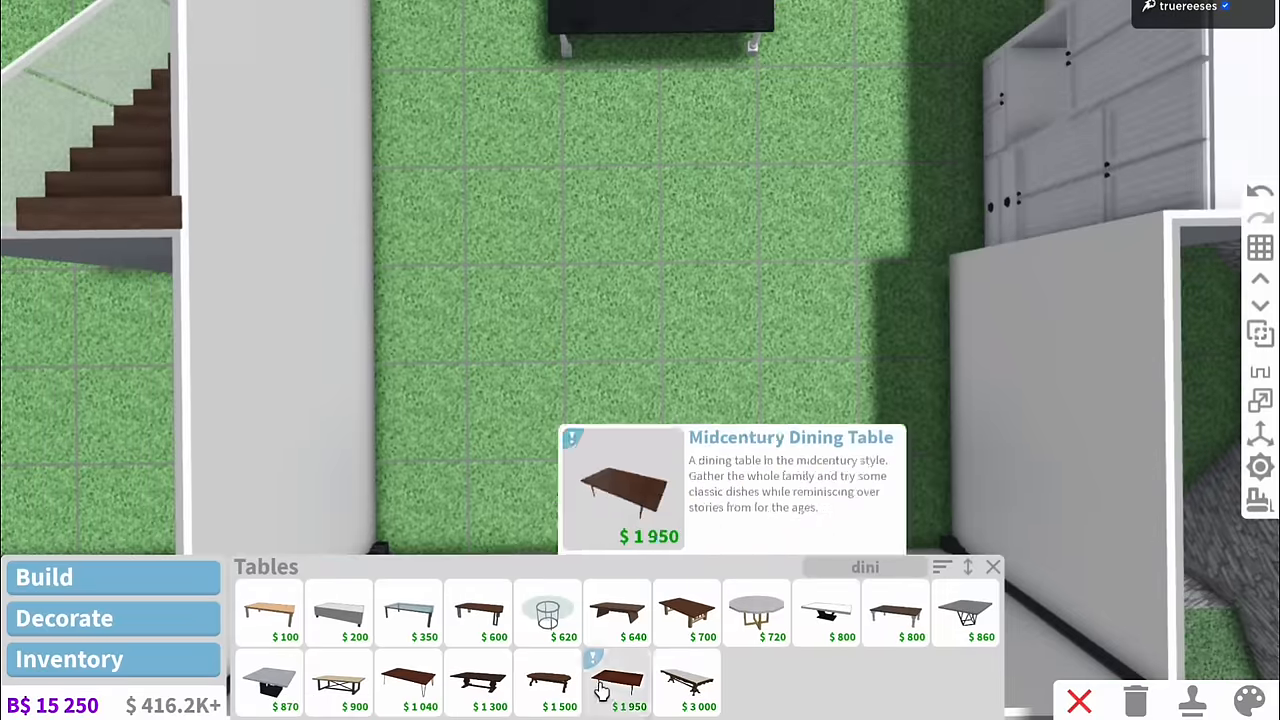
Place the Midcentury Dining Table beside the stone fireplace.
click(477, 685)
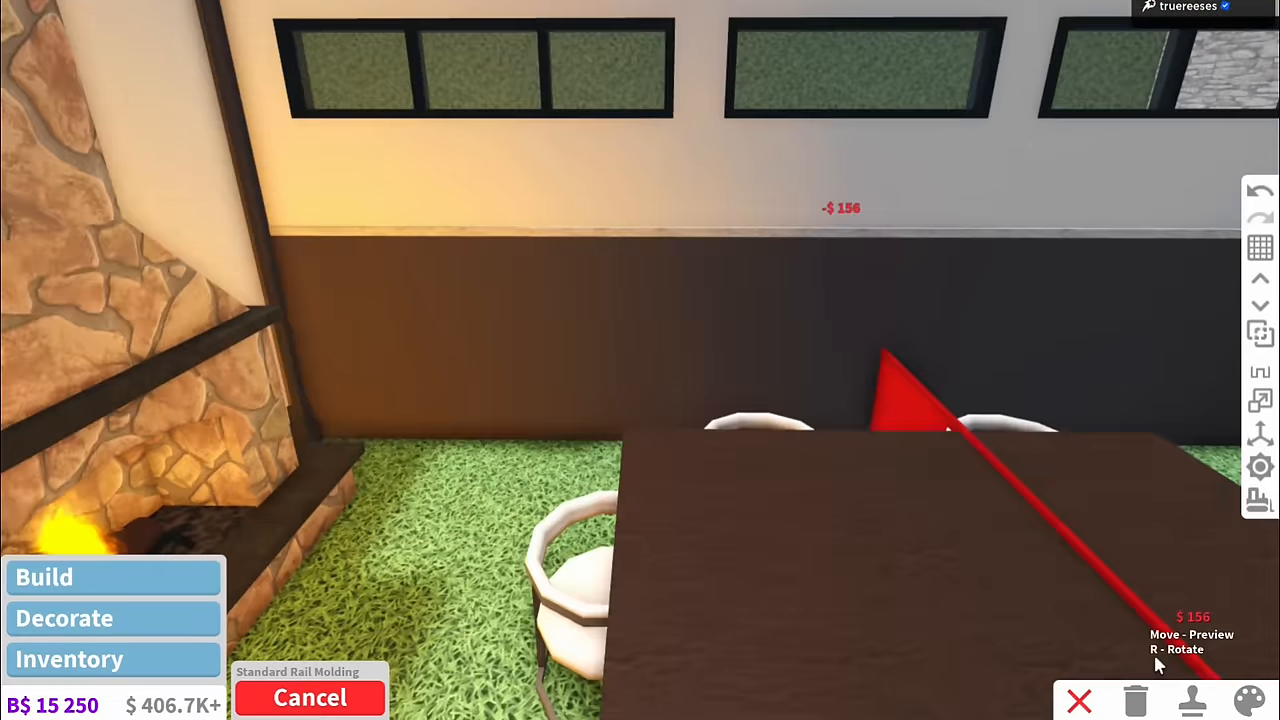
Lay the rail molding trim along the wall.
click(1249, 700)
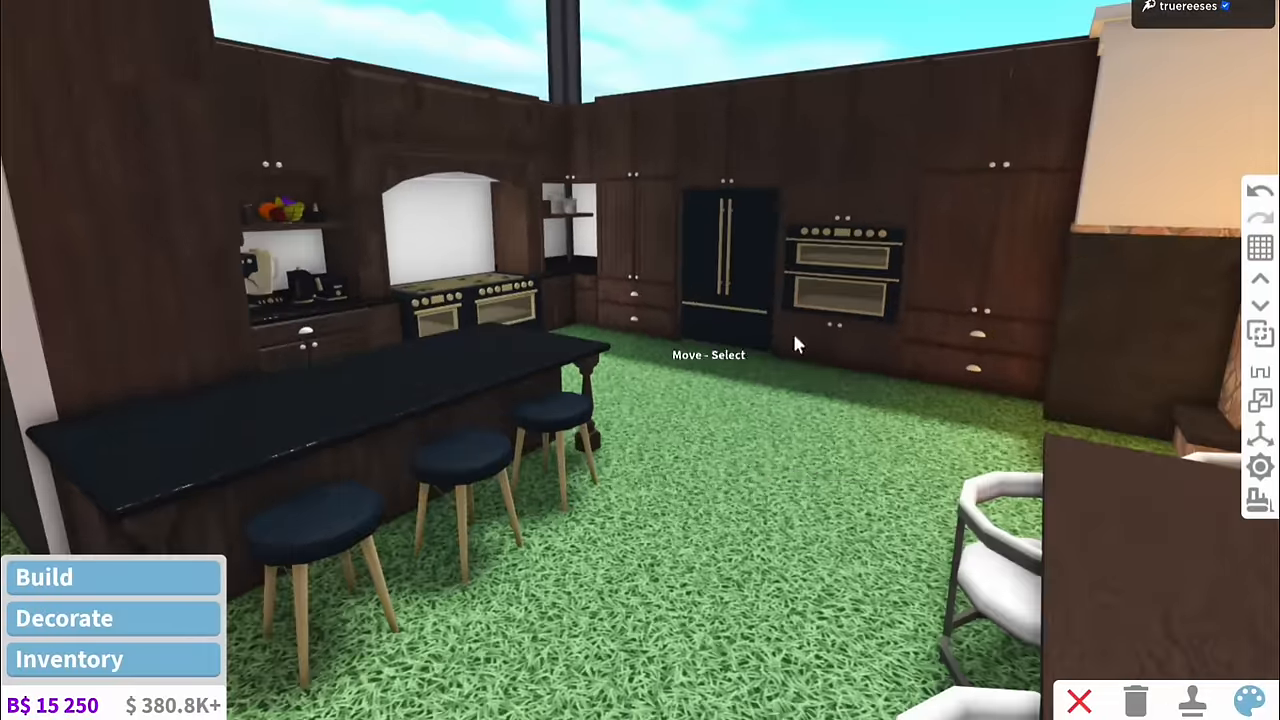
Finish the kitchen and show the house from overhead with furniture categories open.
click(1249, 701)
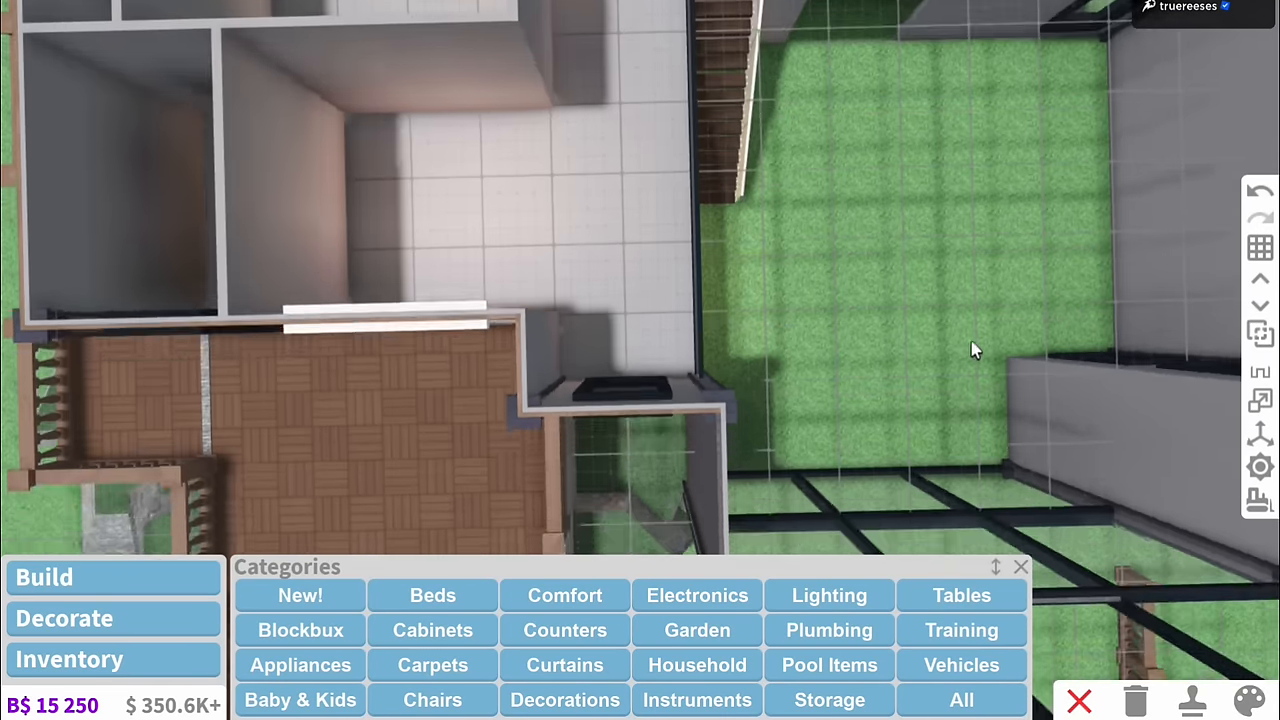
Place a round white rug in the centre of the entry hall.
click(1251, 700)
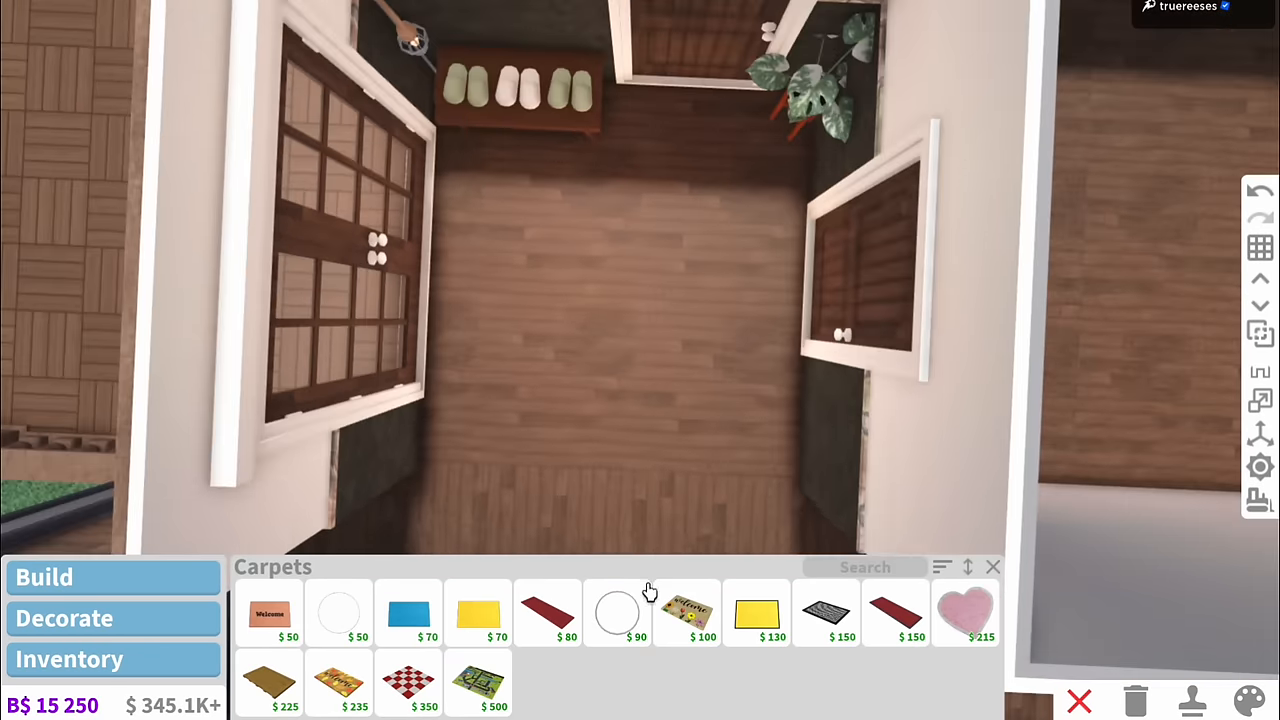
click(477, 612)
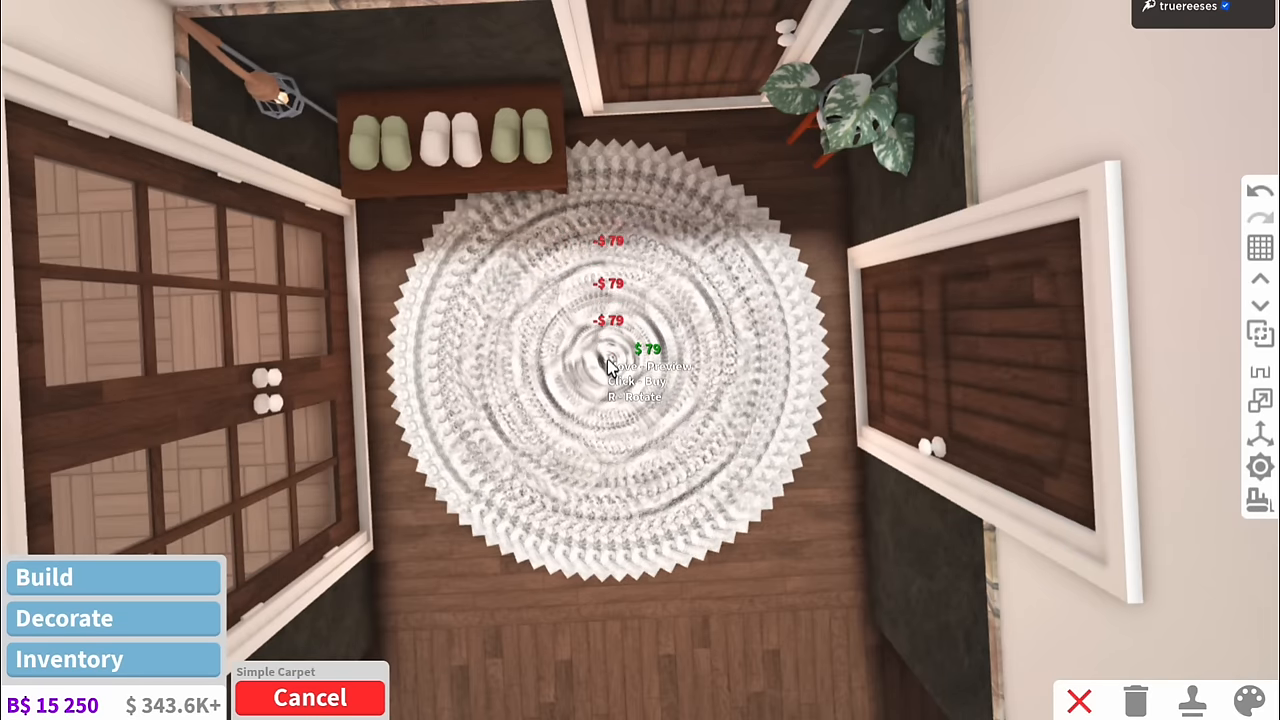
click(309, 697)
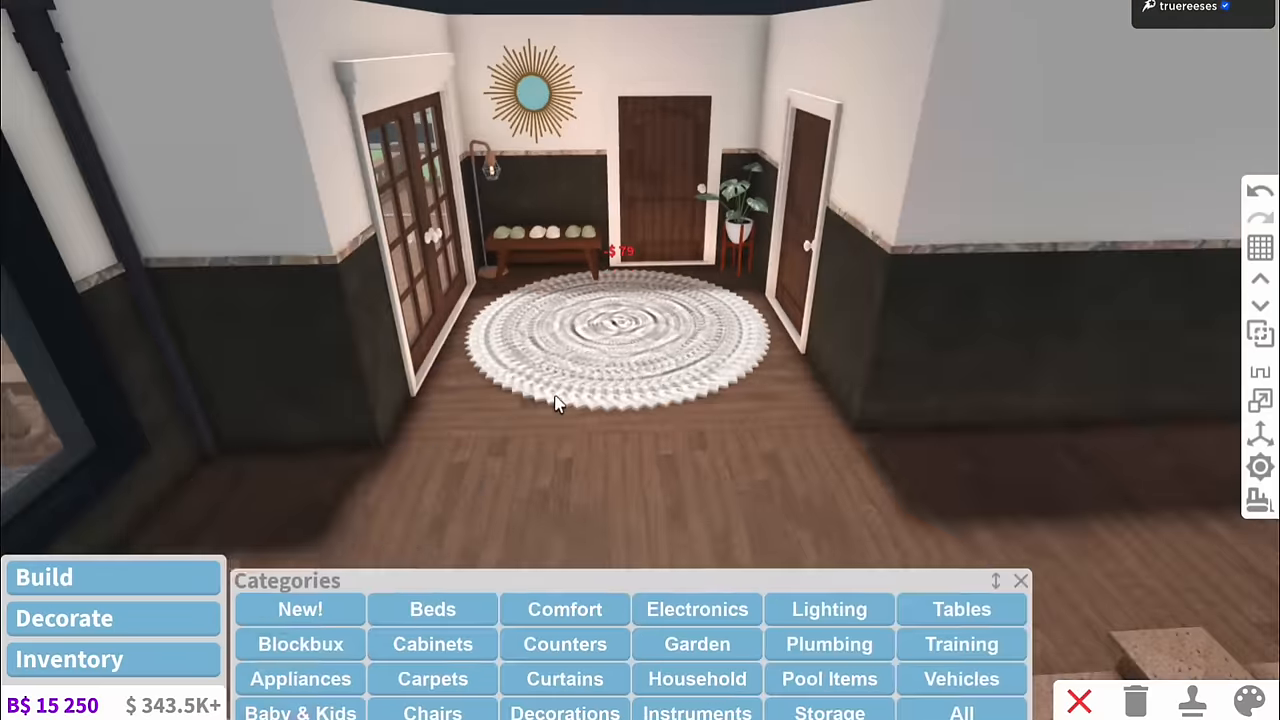
Add a light fixture on the landing and select the glass double doors for recolouring.
click(564, 609)
text(wall)
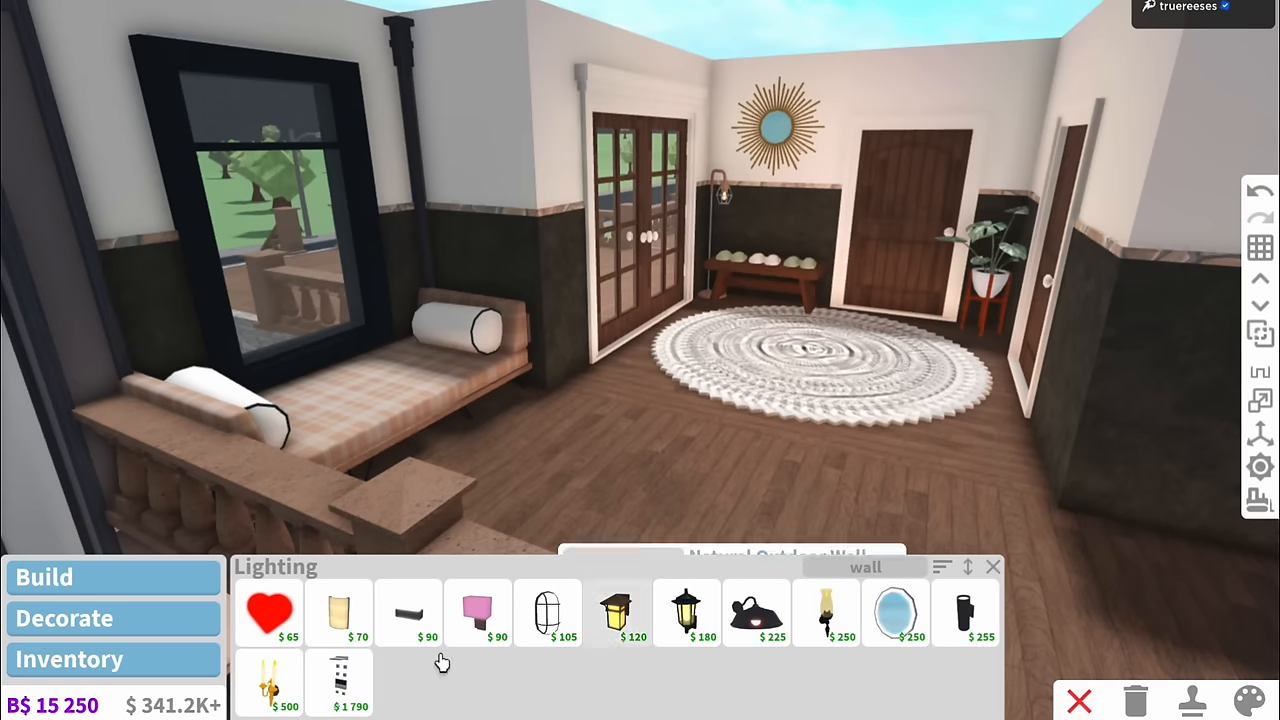
click(268, 680)
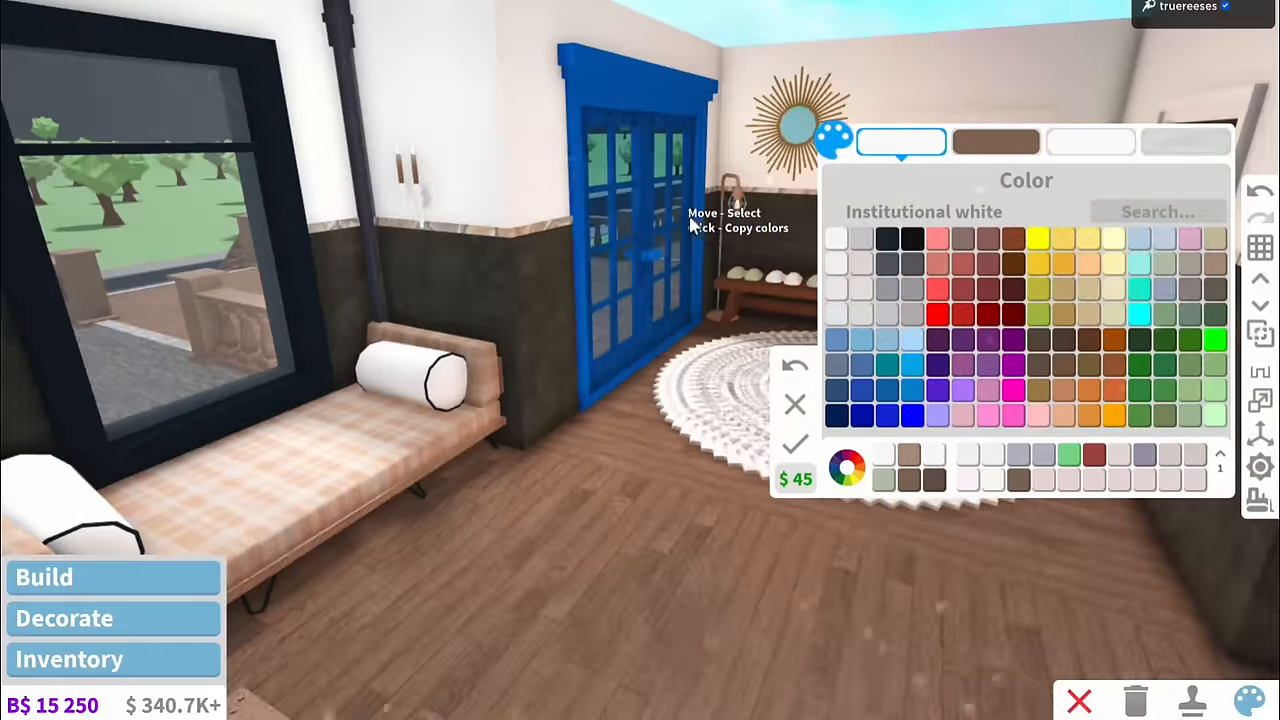
click(1063, 315)
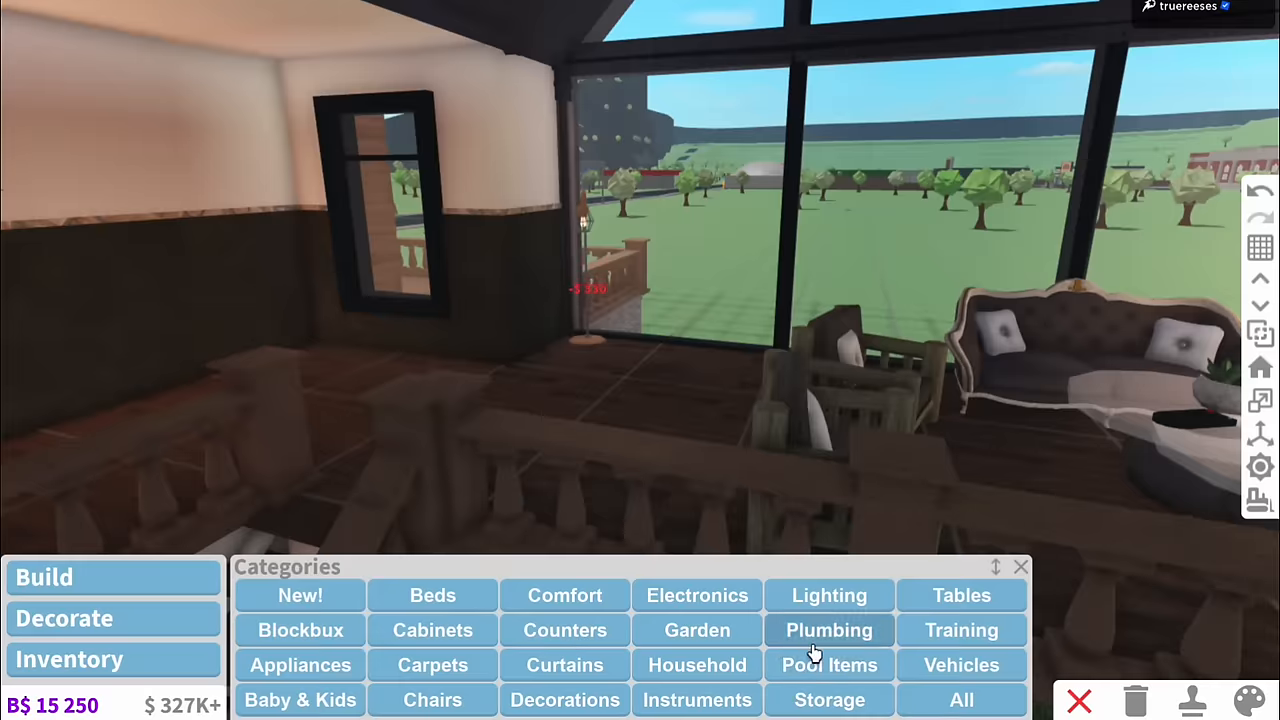
Pick an instrument from the Instruments category for the living room.
click(697, 699)
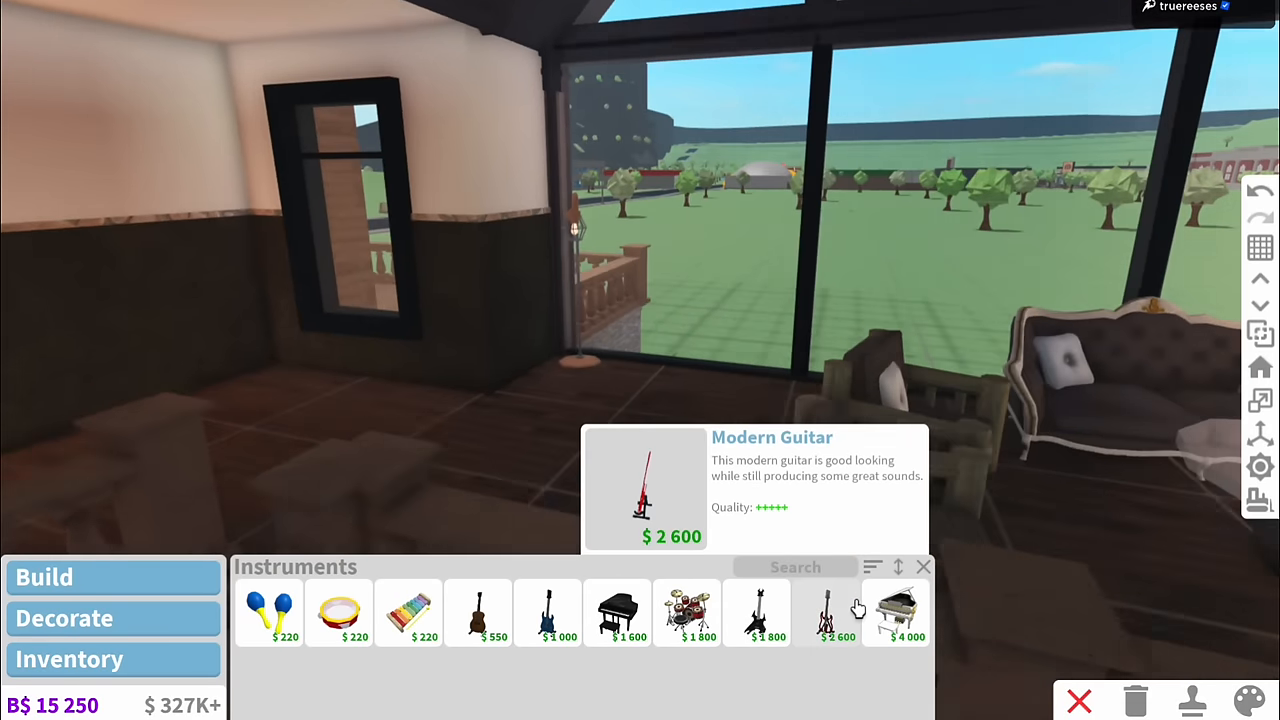
click(906, 613)
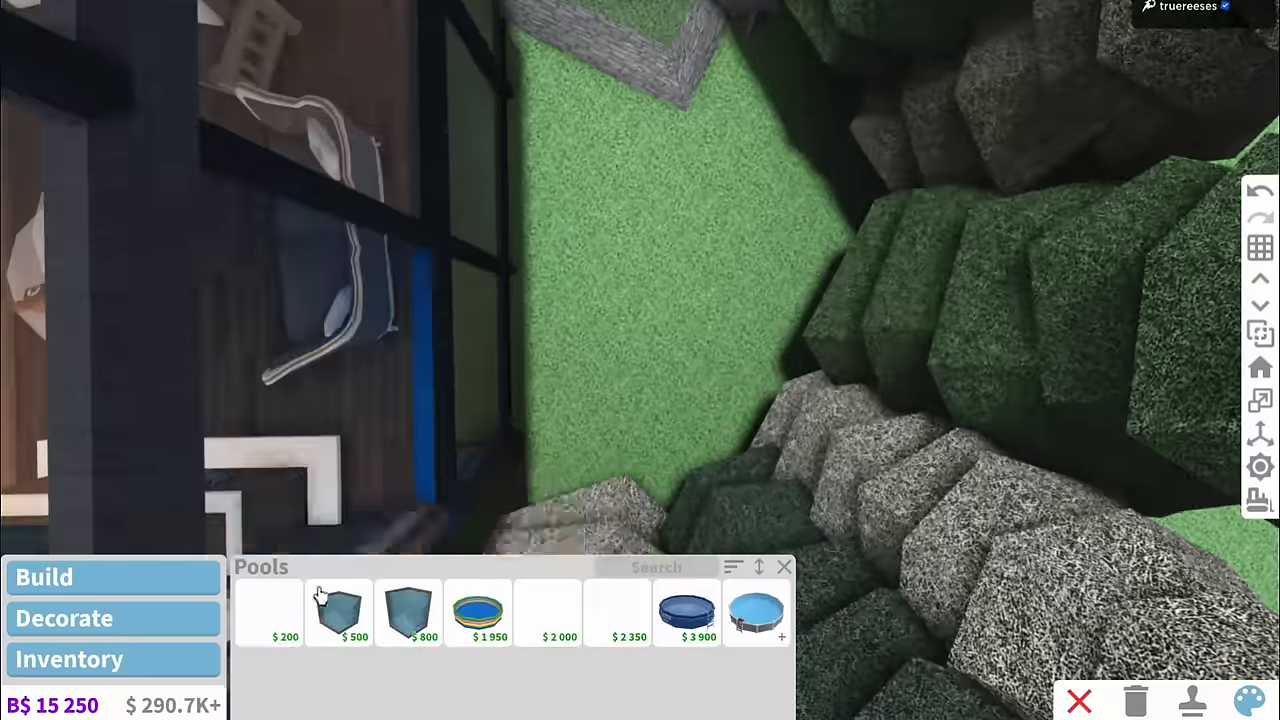
Pick a pool block from Pool Items to place on the rocky hillside.
click(340, 610)
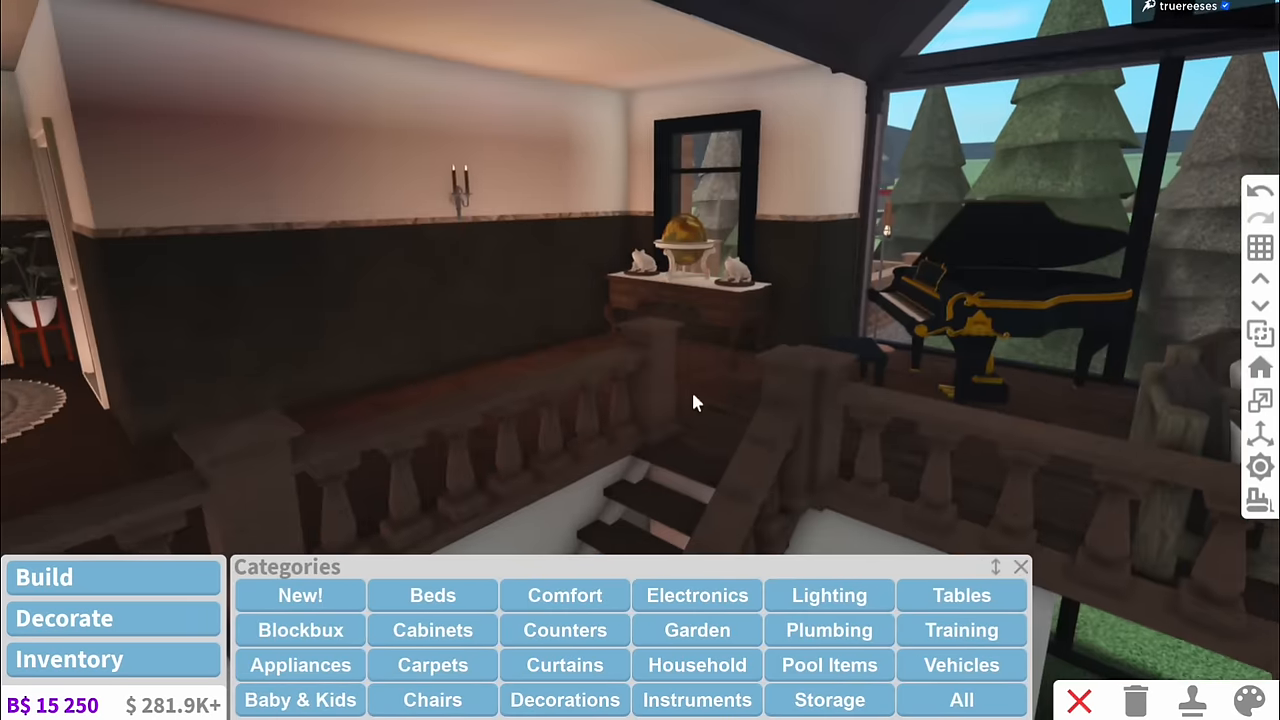
Place garden landscaping near the pine trees beside the house.
click(828, 595)
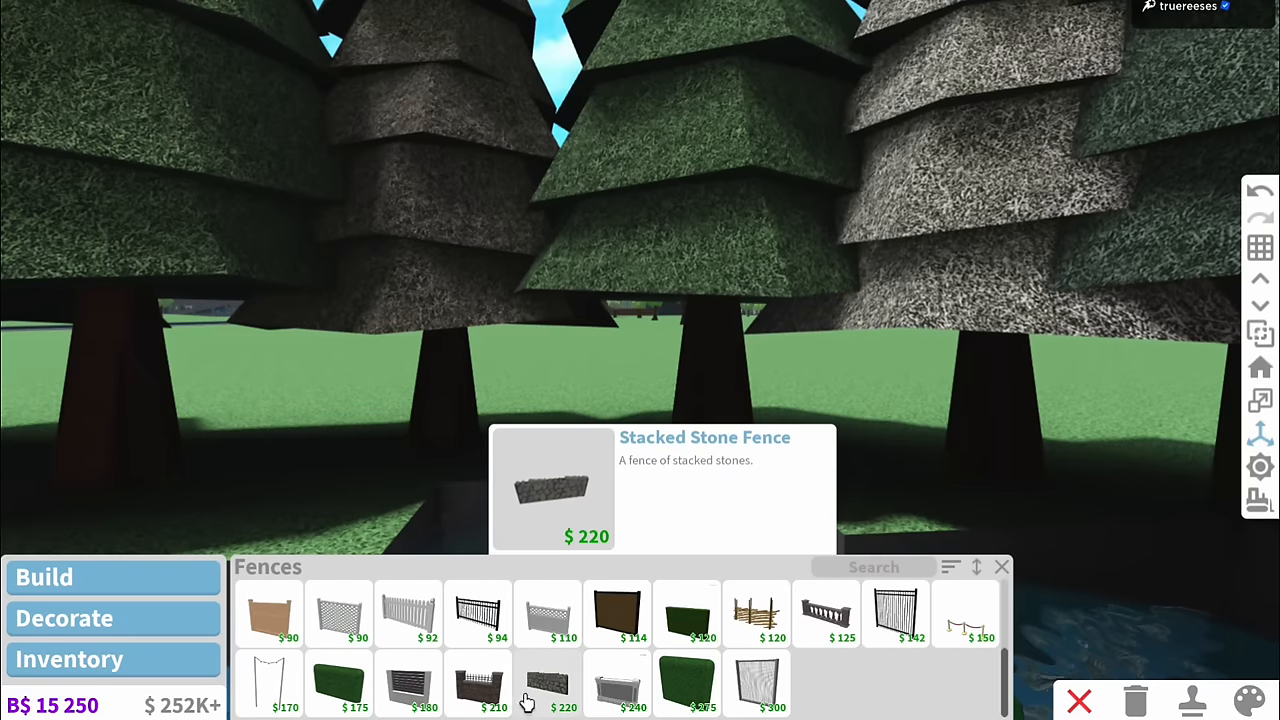
Build a Stacked Stone Fence, paint the yard Lush Grass, and place a stepping stone.
click(546, 683)
text(gr)
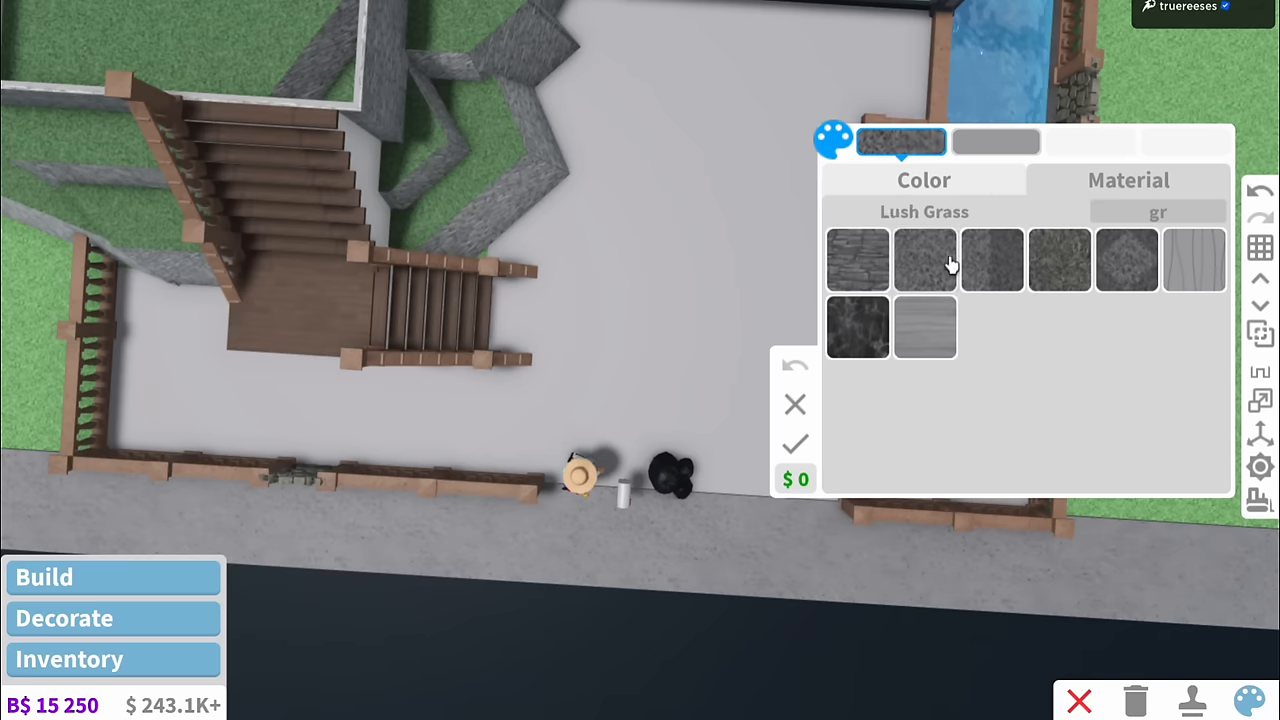
click(923, 180)
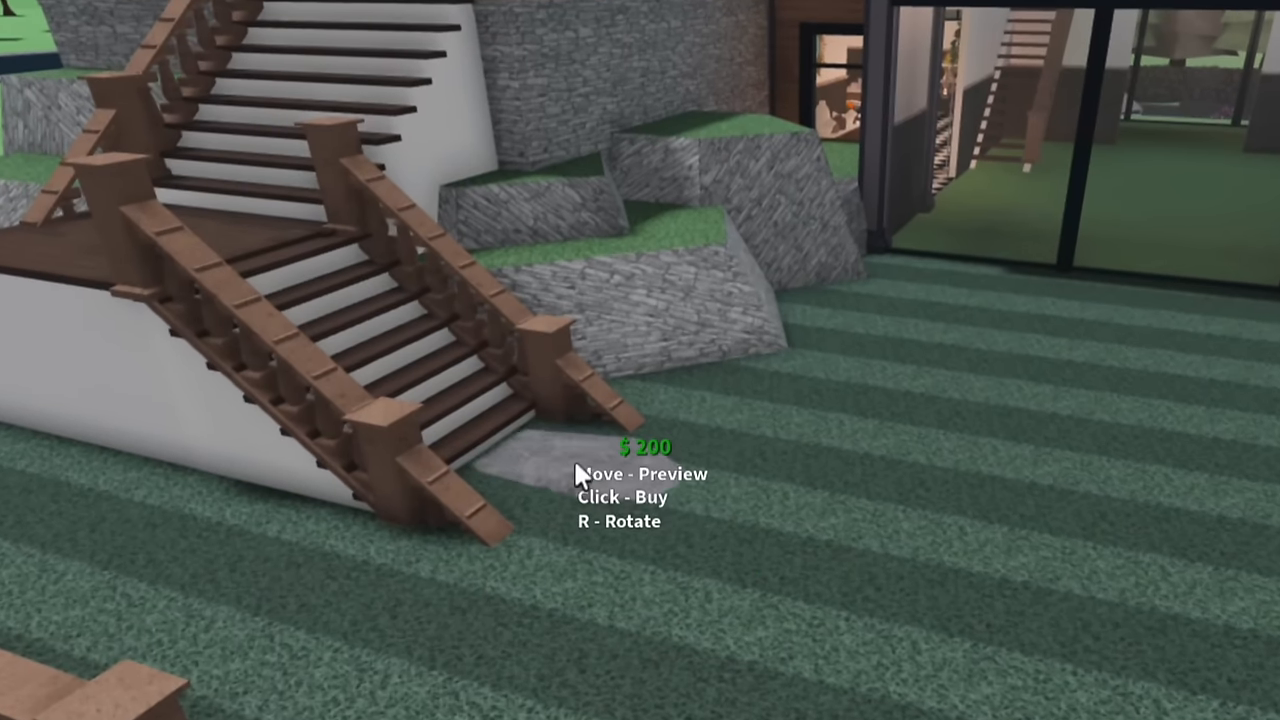
click(580, 470)
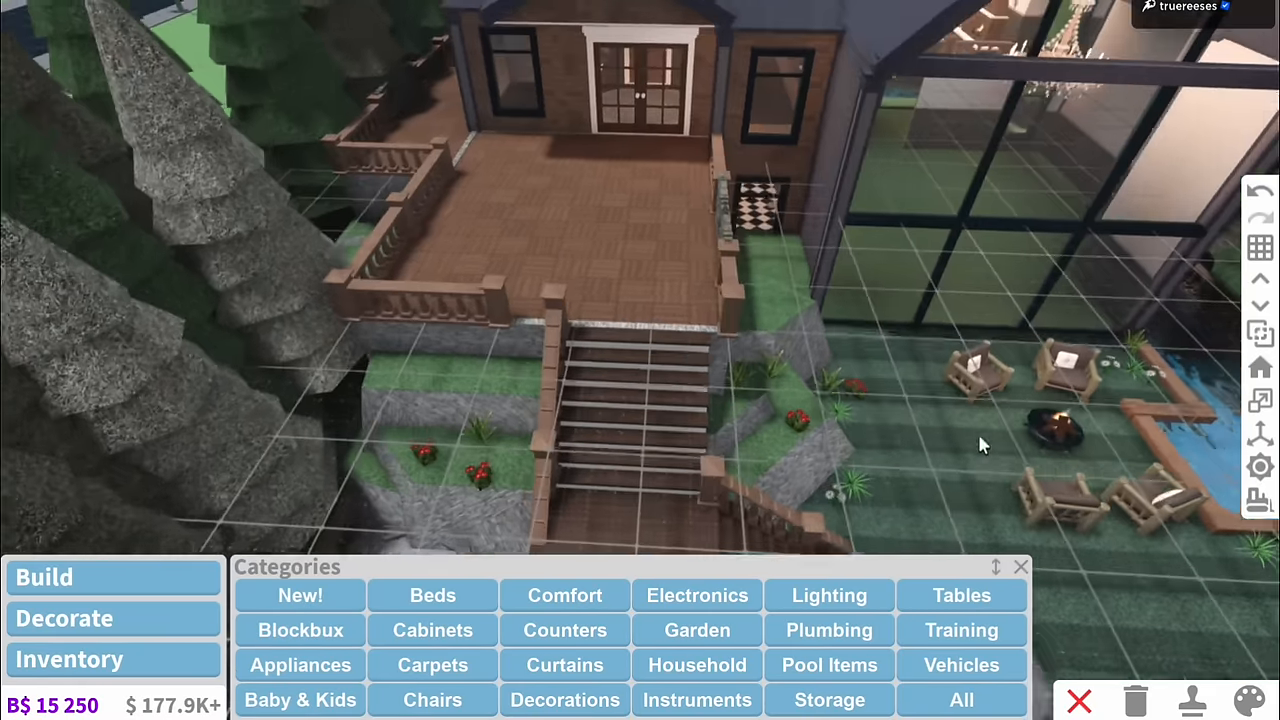
Place flowers and plants around the front stairs and fire pit seating.
click(564, 595)
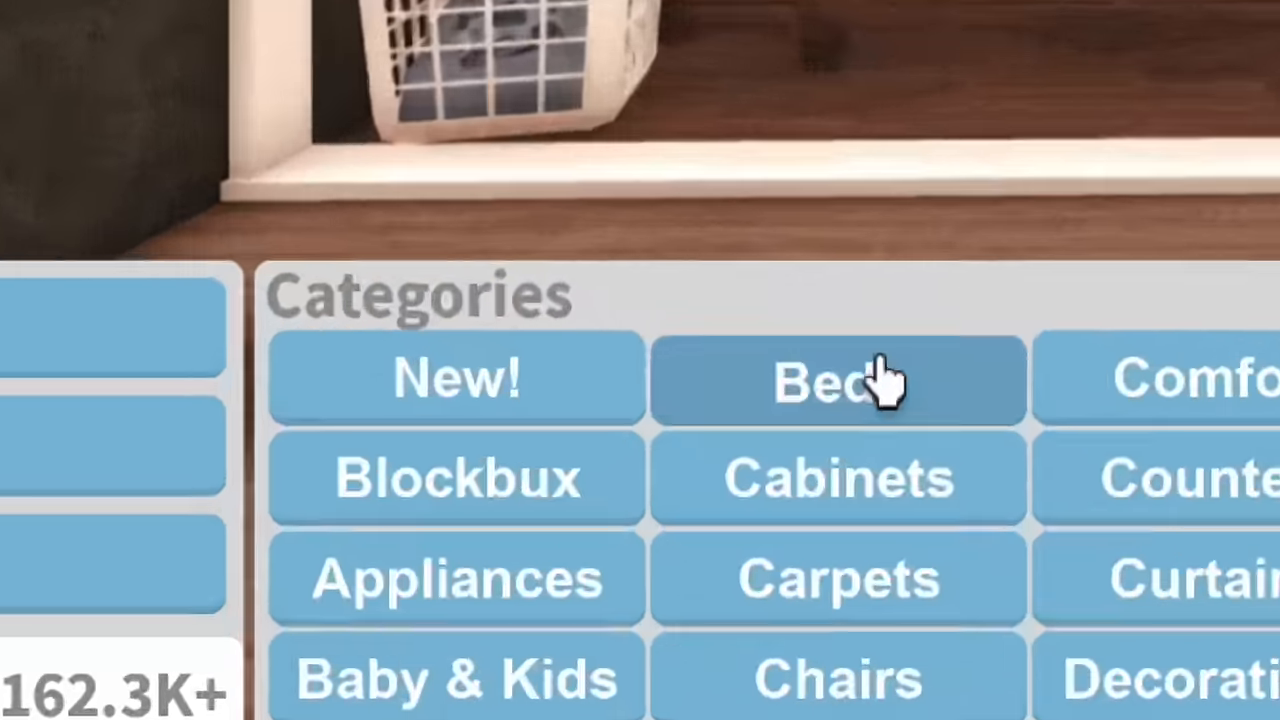
Place a wooden double bed from Beds and recolour part of it teal.
click(838, 380)
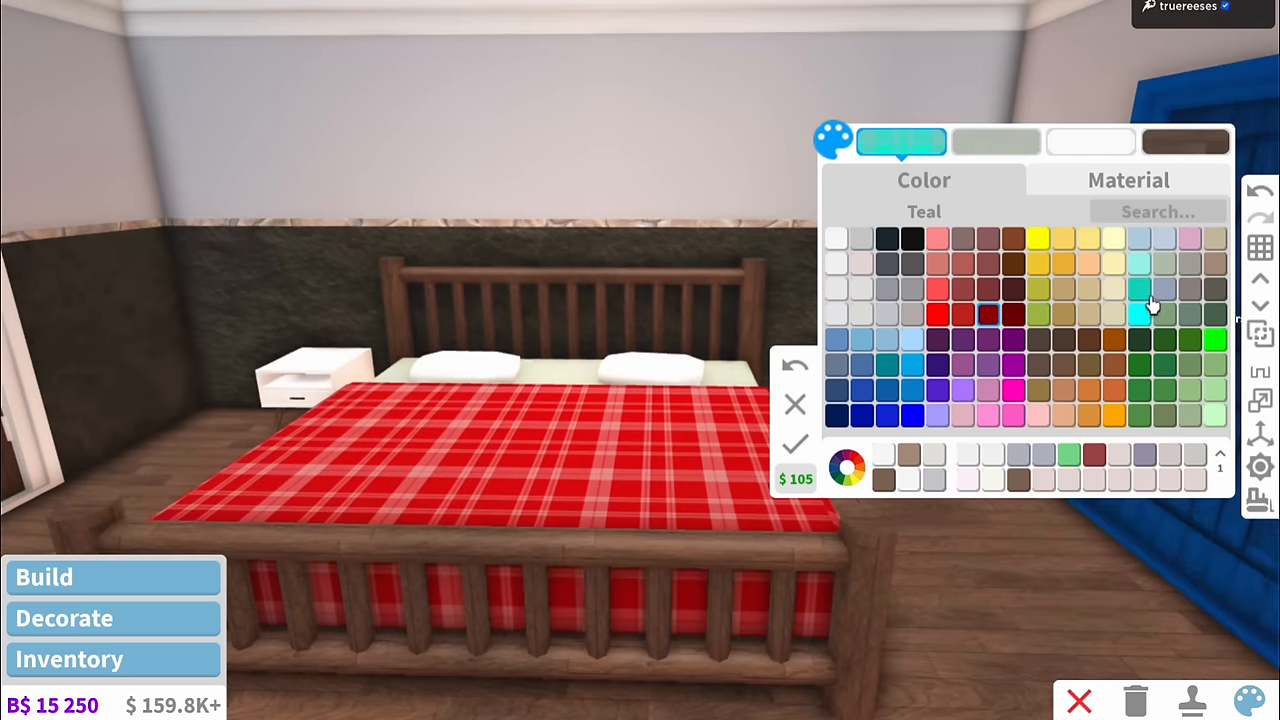
click(1138, 290)
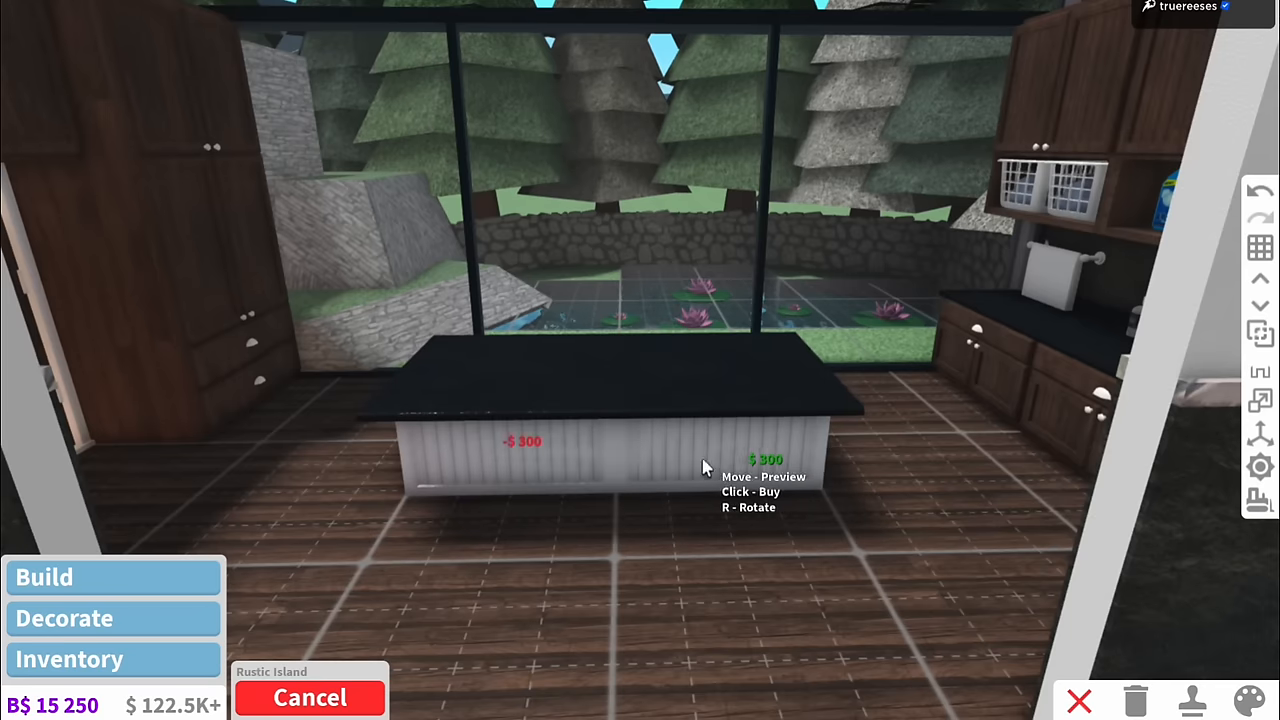
Place the kitchen island by the window, then add armchairs, patterned rug and vase console.
click(1249, 700)
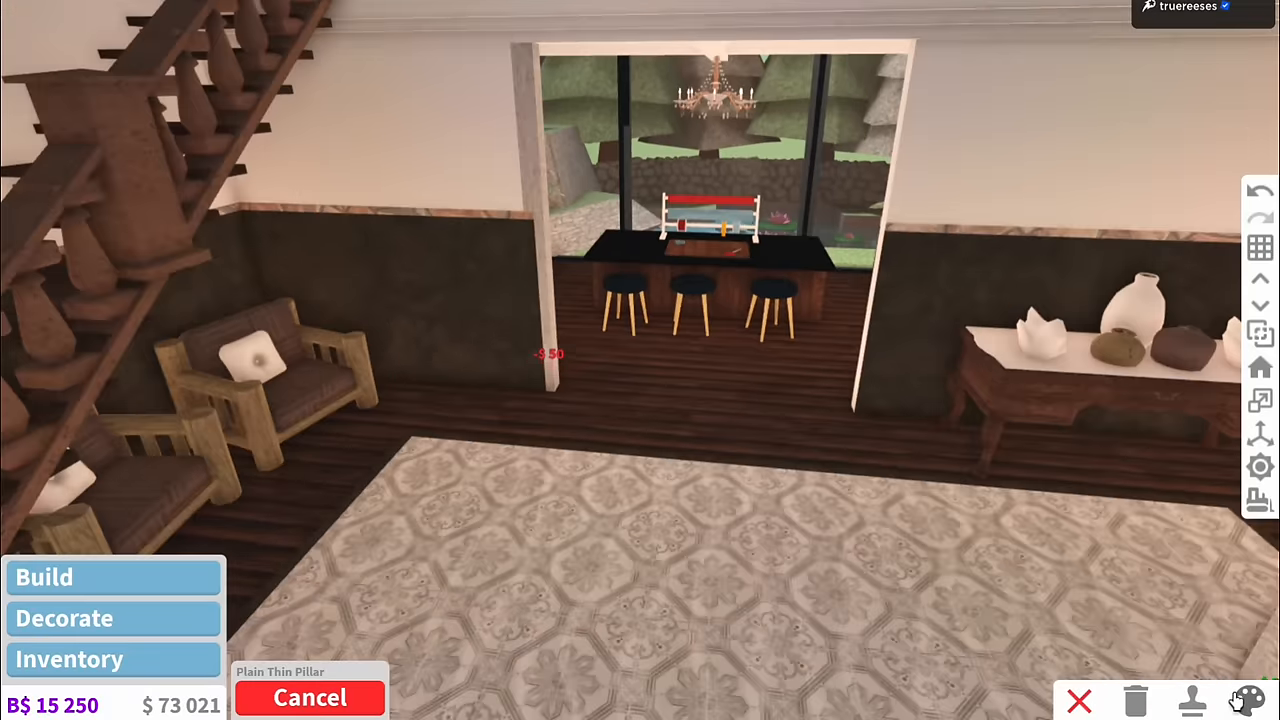
click(1247, 700)
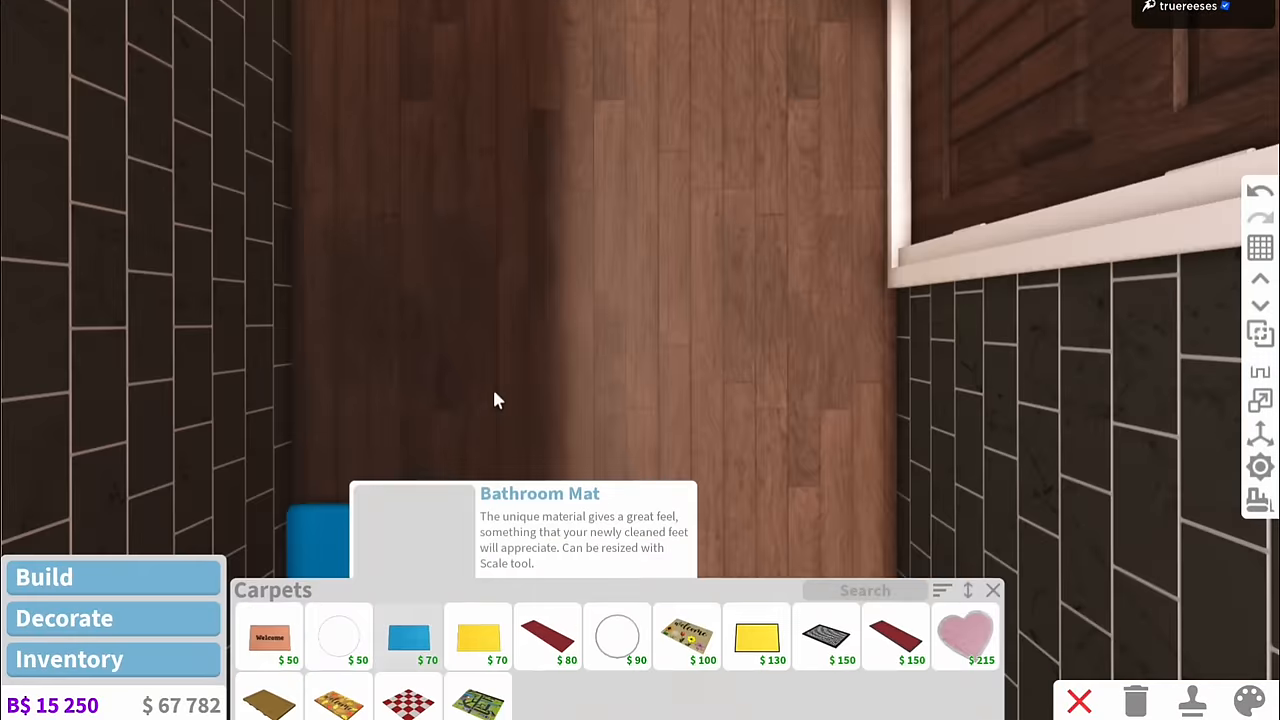
Place the blue Bathroom Mat from Carpets on the bathroom floor.
click(408, 637)
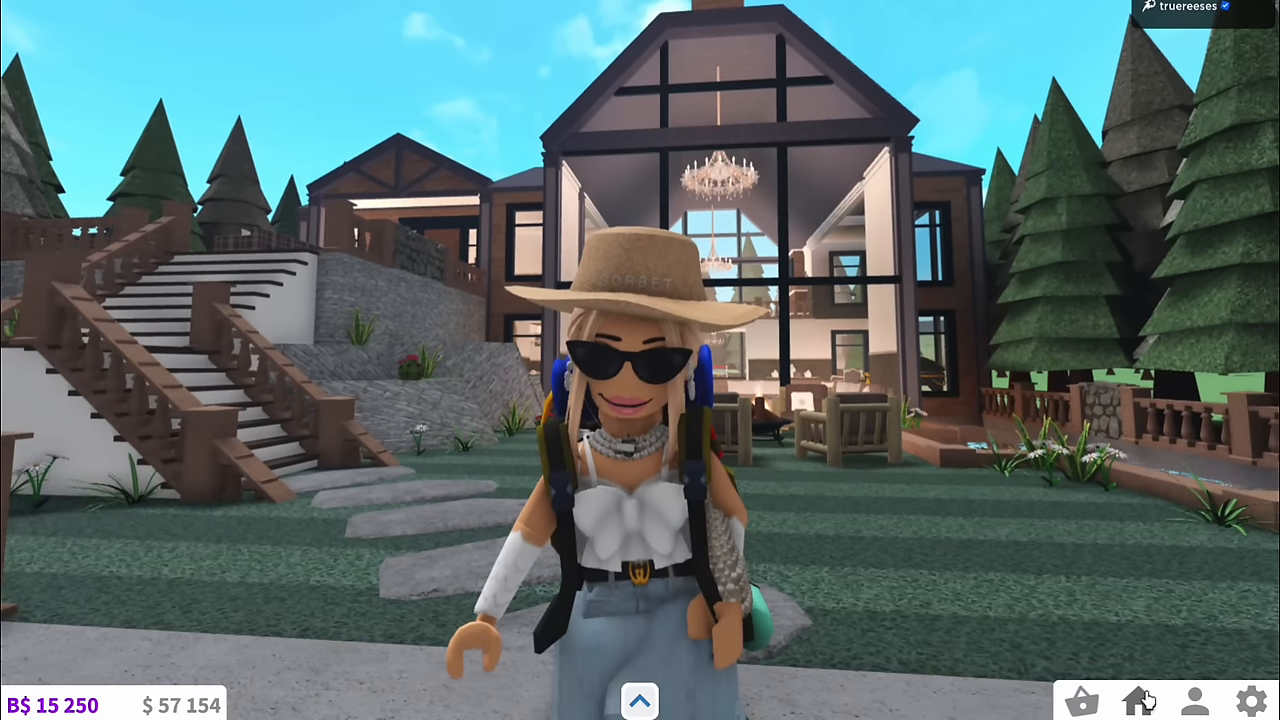
Exit Build mode and walk across the front deck toward the living room.
click(1138, 701)
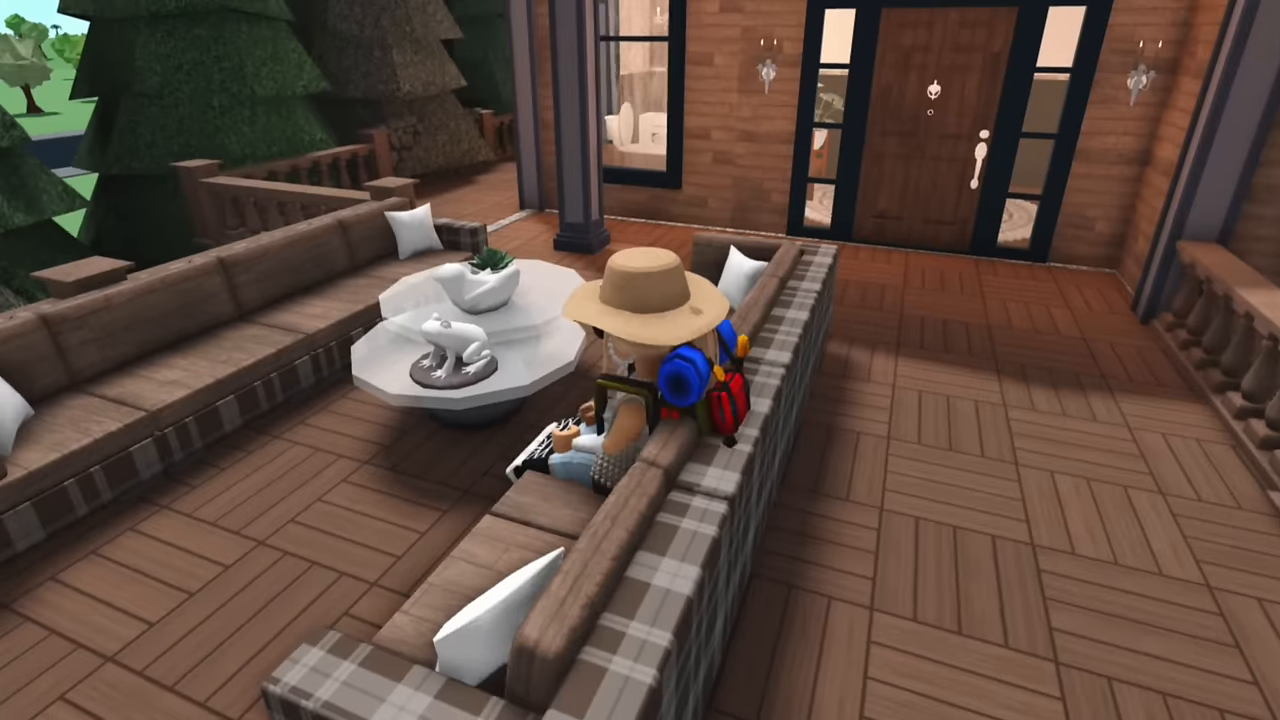
scroll(down, 3)
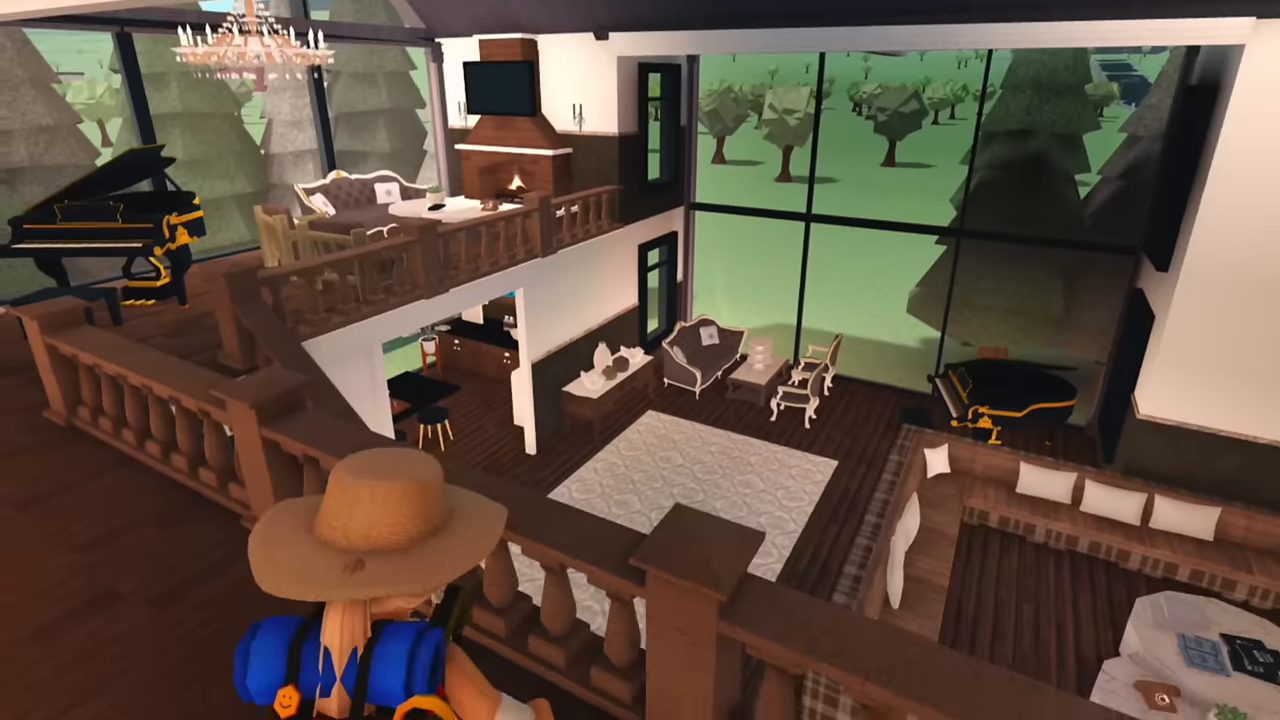
mouse_move(820, 300)
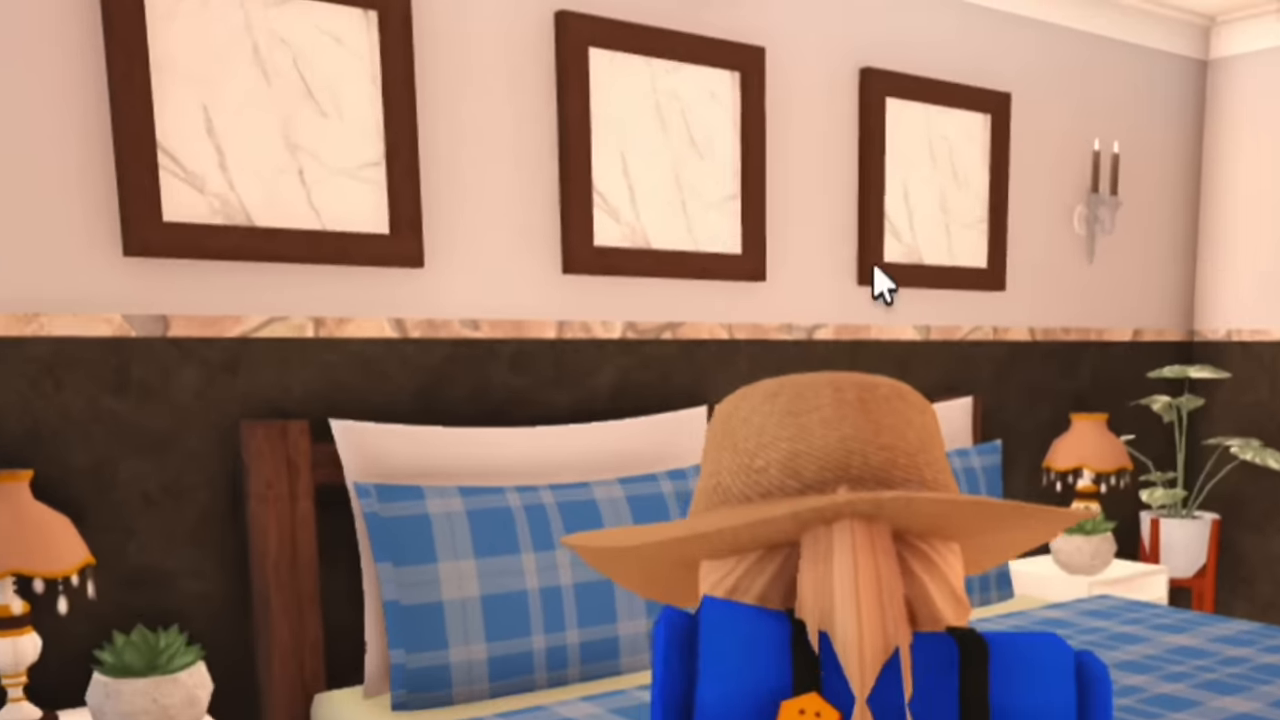
mouse_move(640, 320)
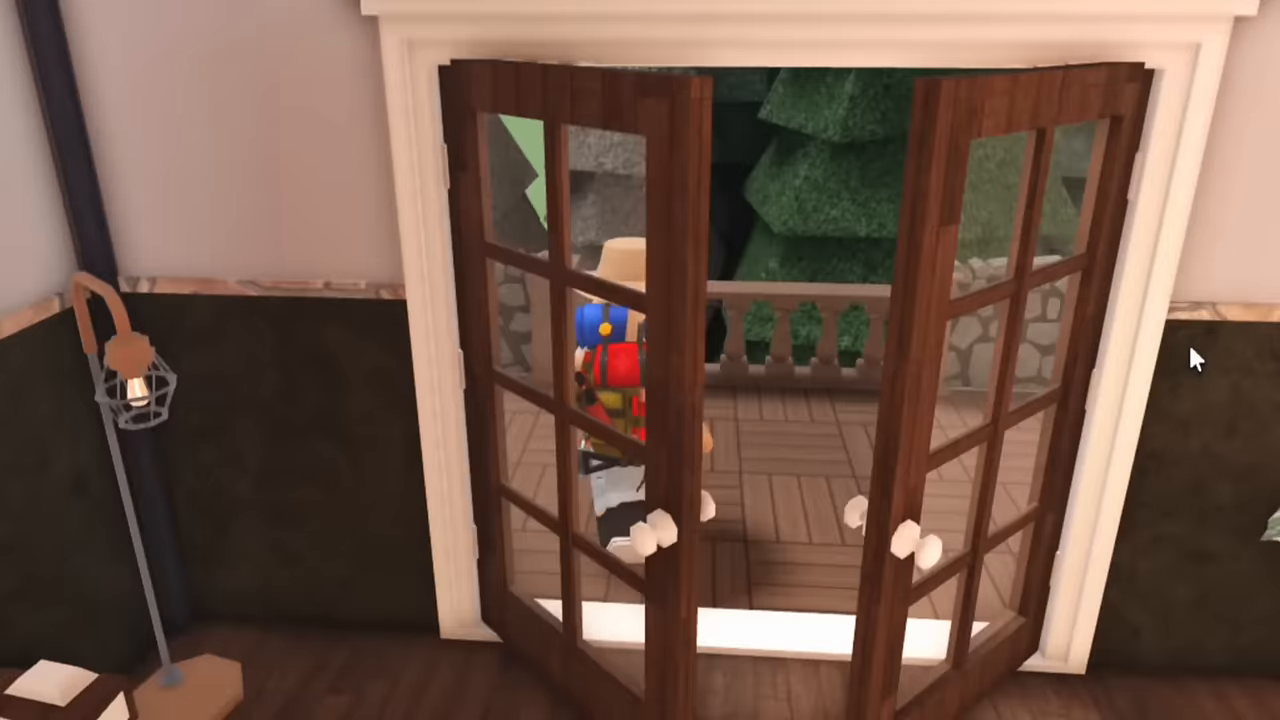
mouse_move(655, 237)
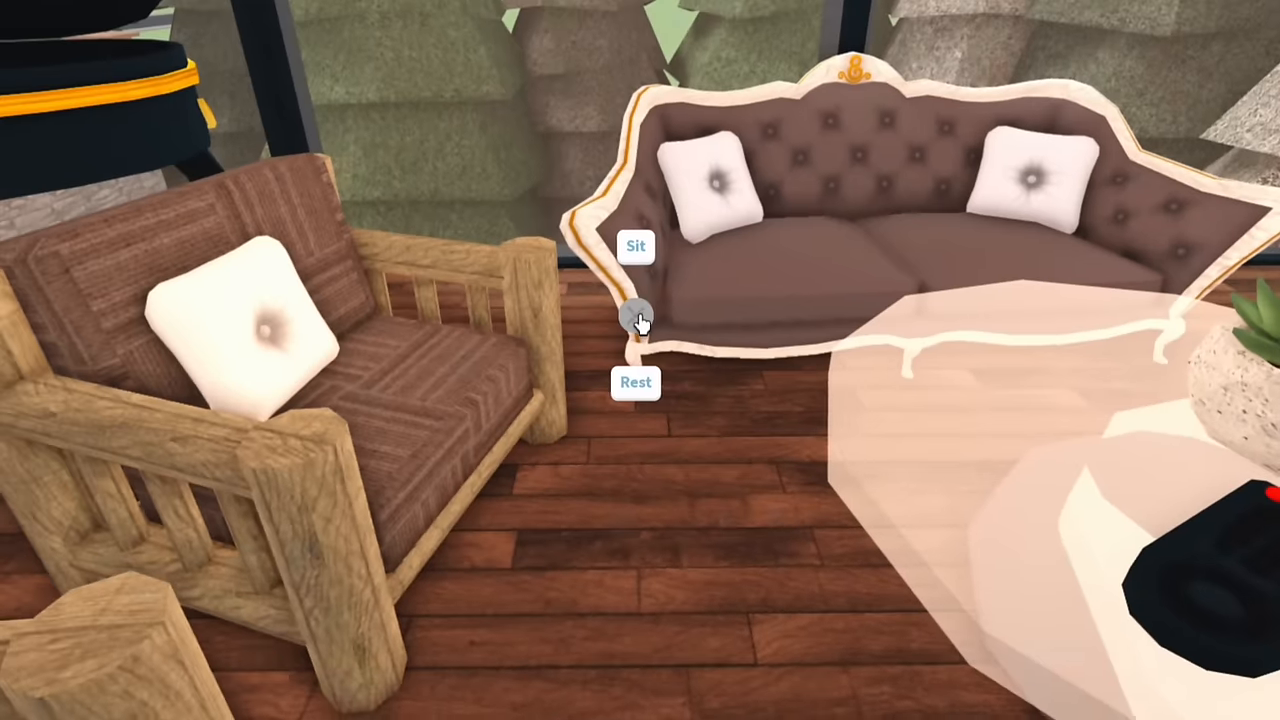
Click the tufted living room sofa to bring up its Sit and Rest options.
click(636, 247)
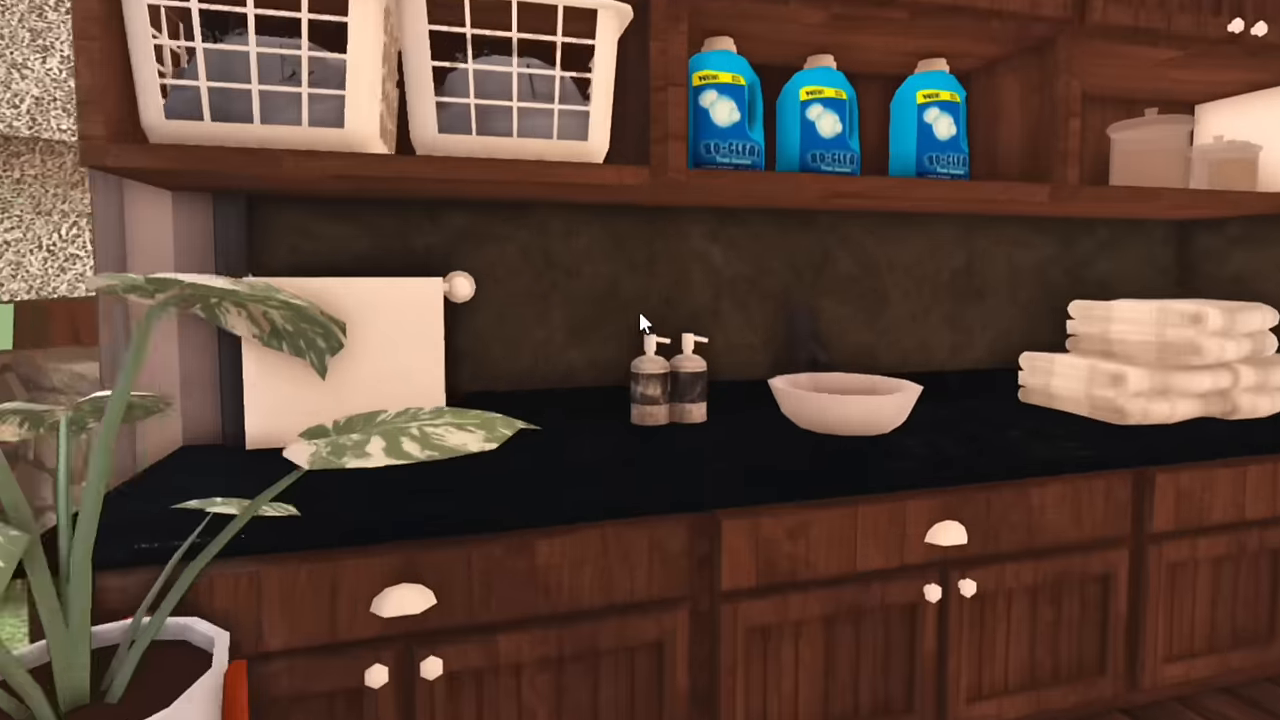
mouse_move(645, 322)
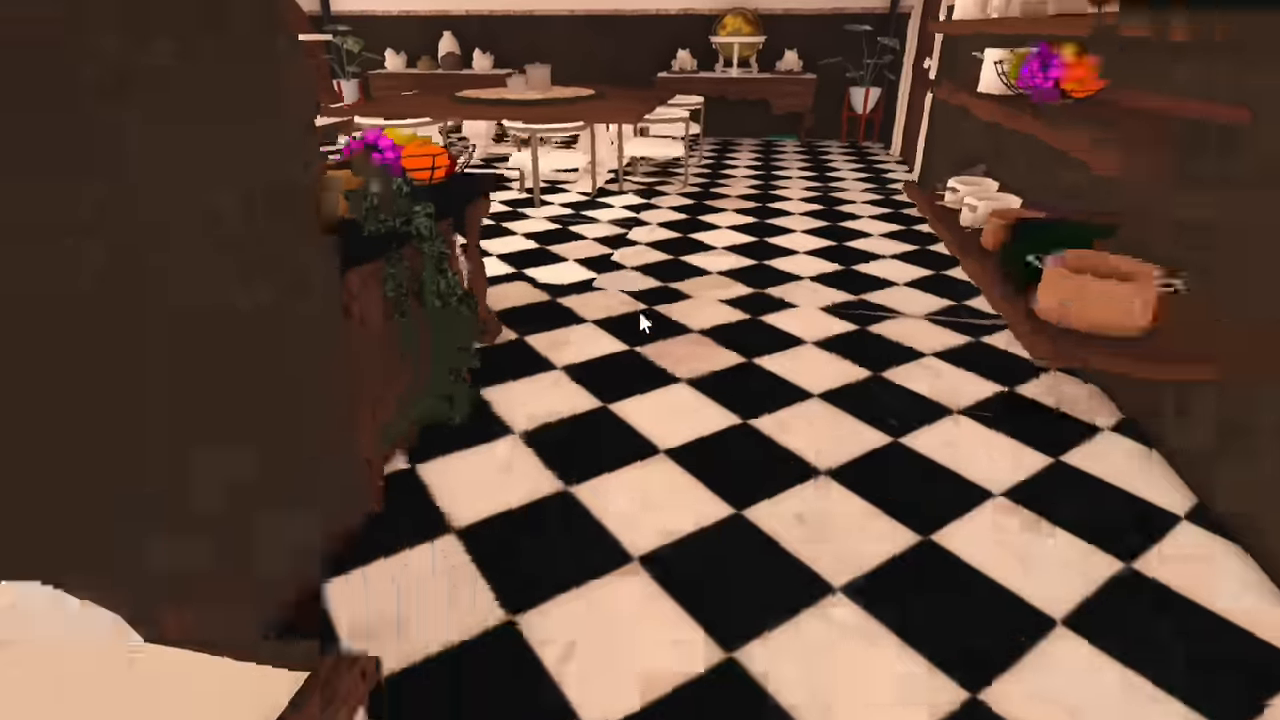
mouse_move(645, 322)
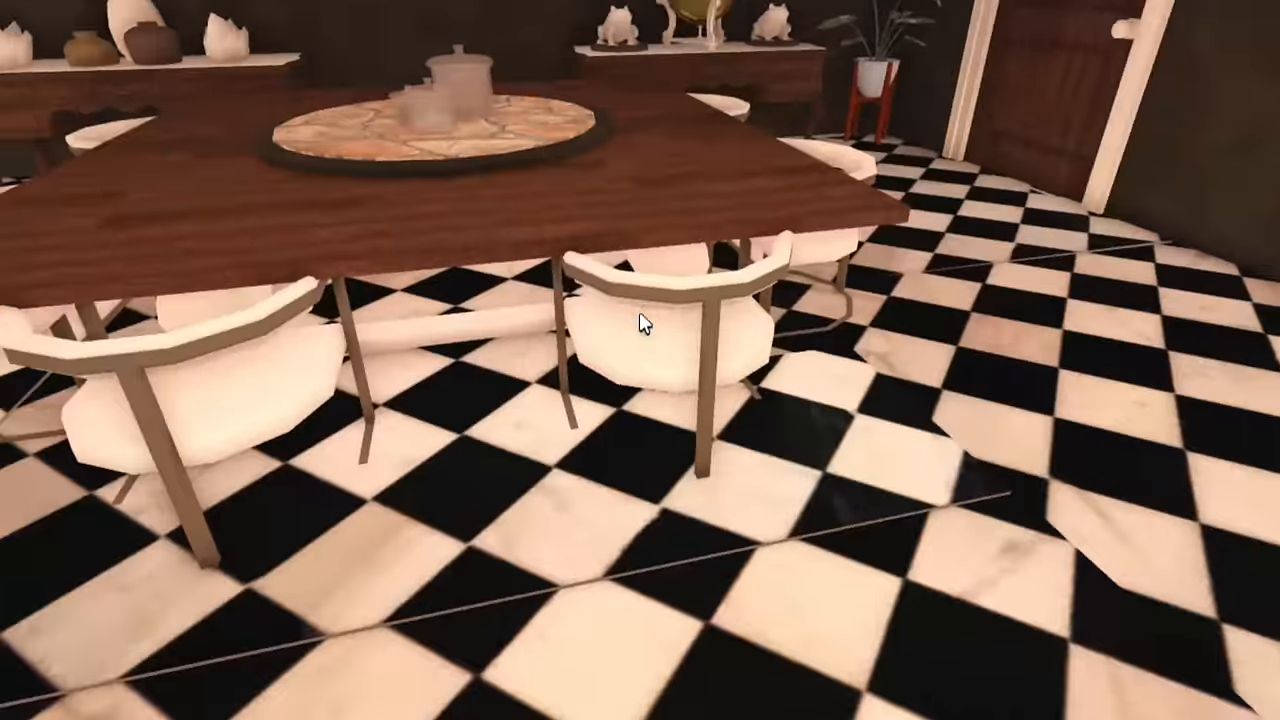